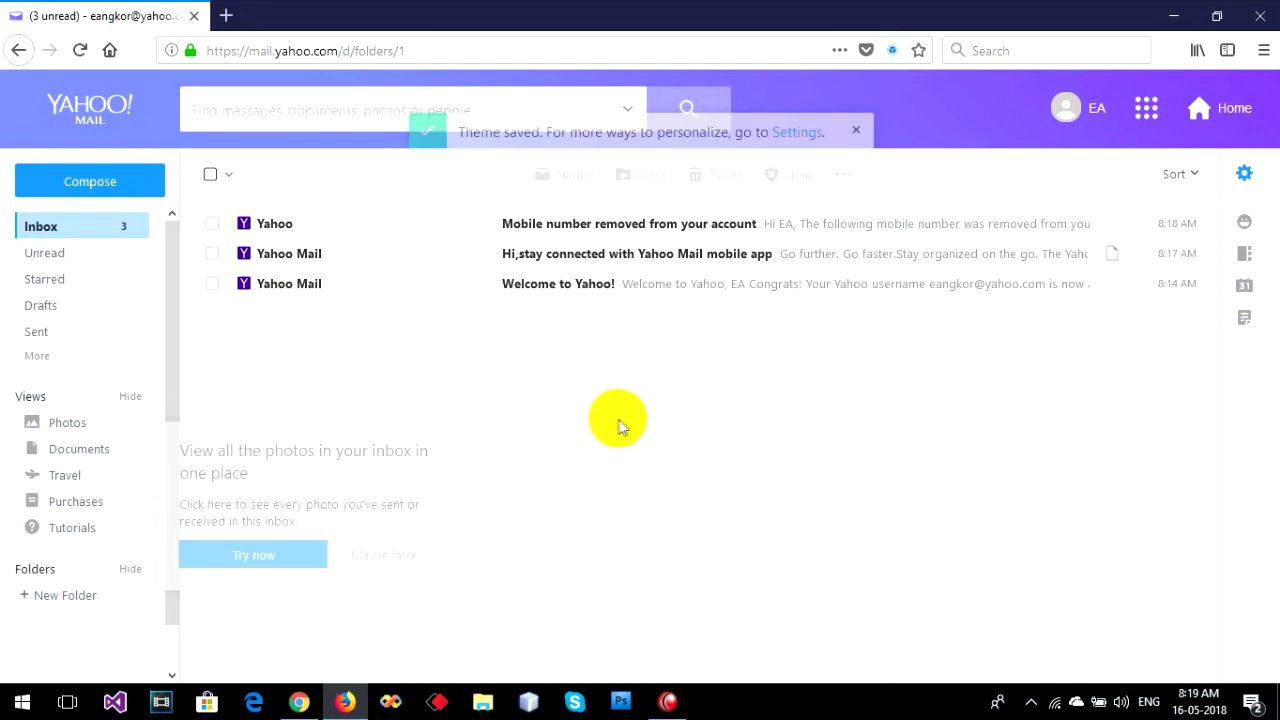
# Step: Open the Yahoo account's Personal info page from the profile avatar menu
pyautogui.click(856, 130)
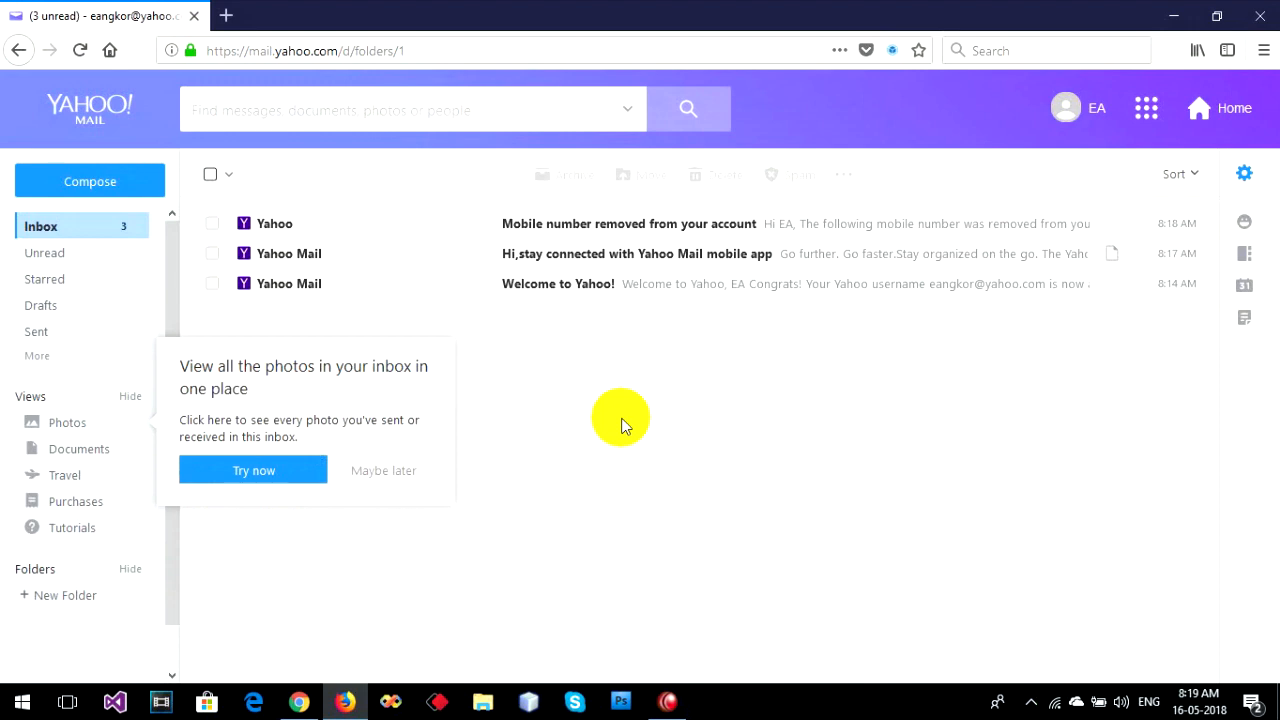
pyautogui.moveTo(616, 430)
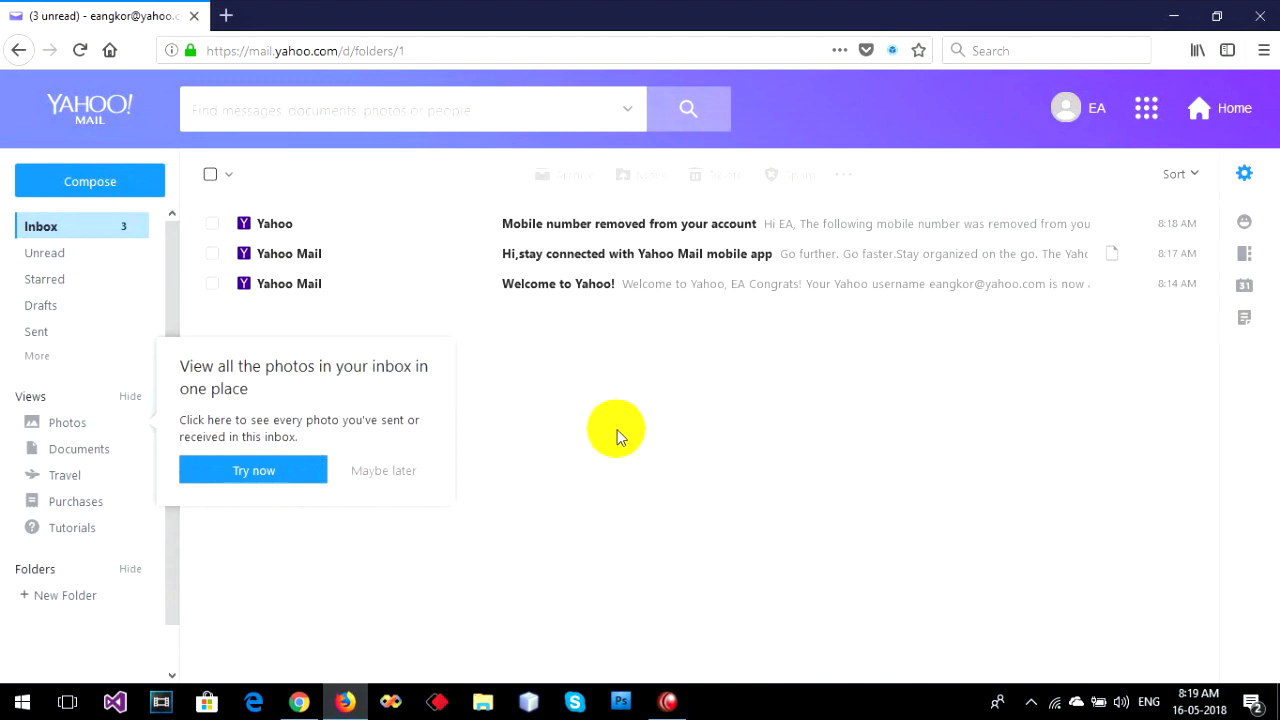
pyautogui.moveTo(940, 190)
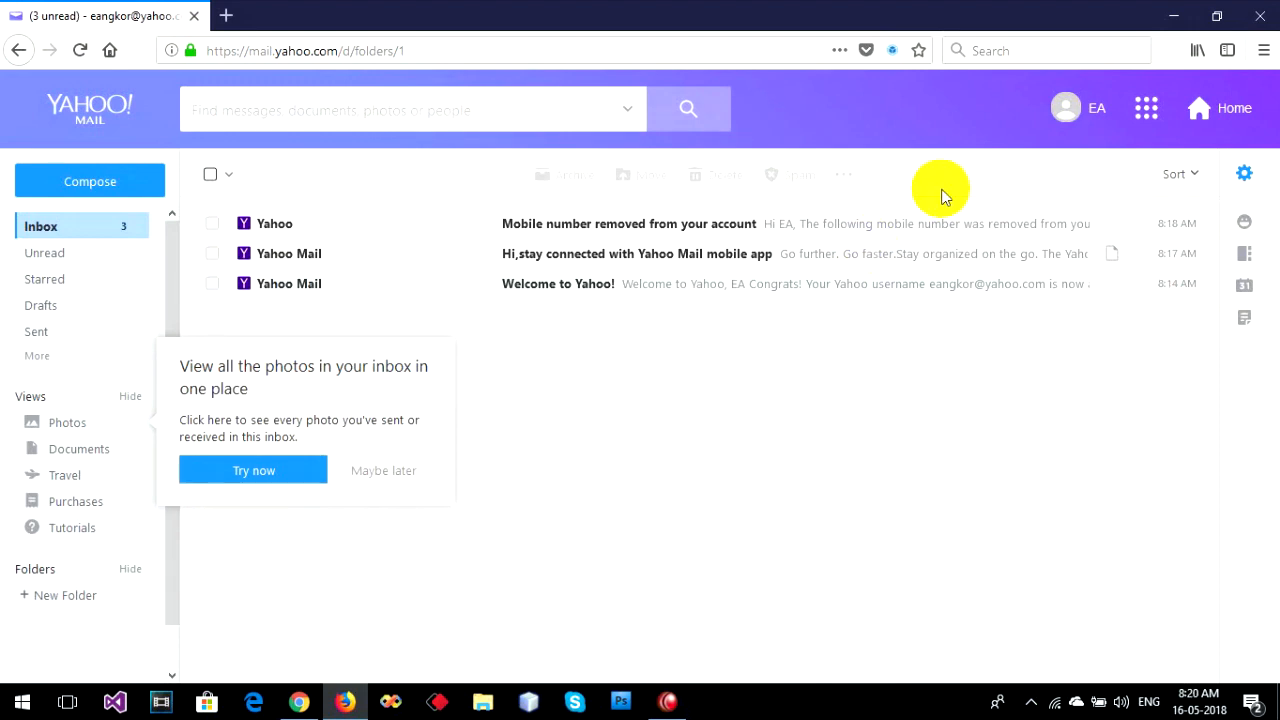
pyautogui.moveTo(1070, 108)
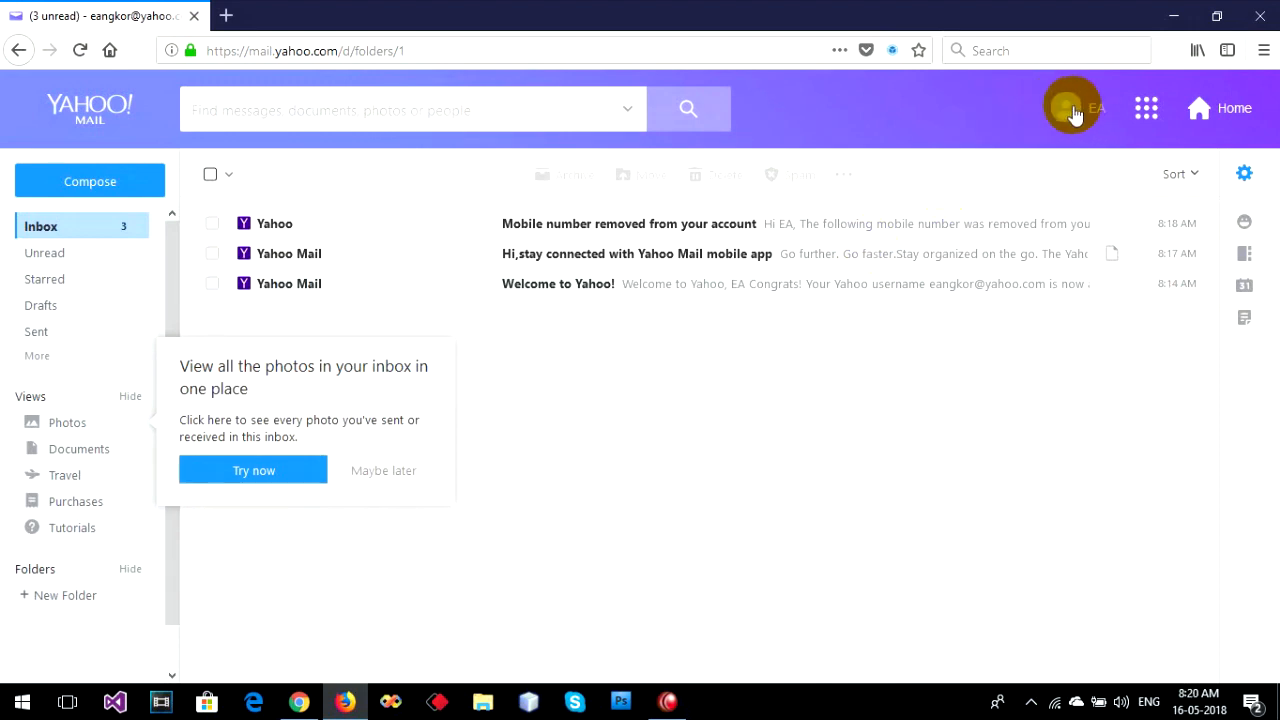
pyautogui.click(1076, 108)
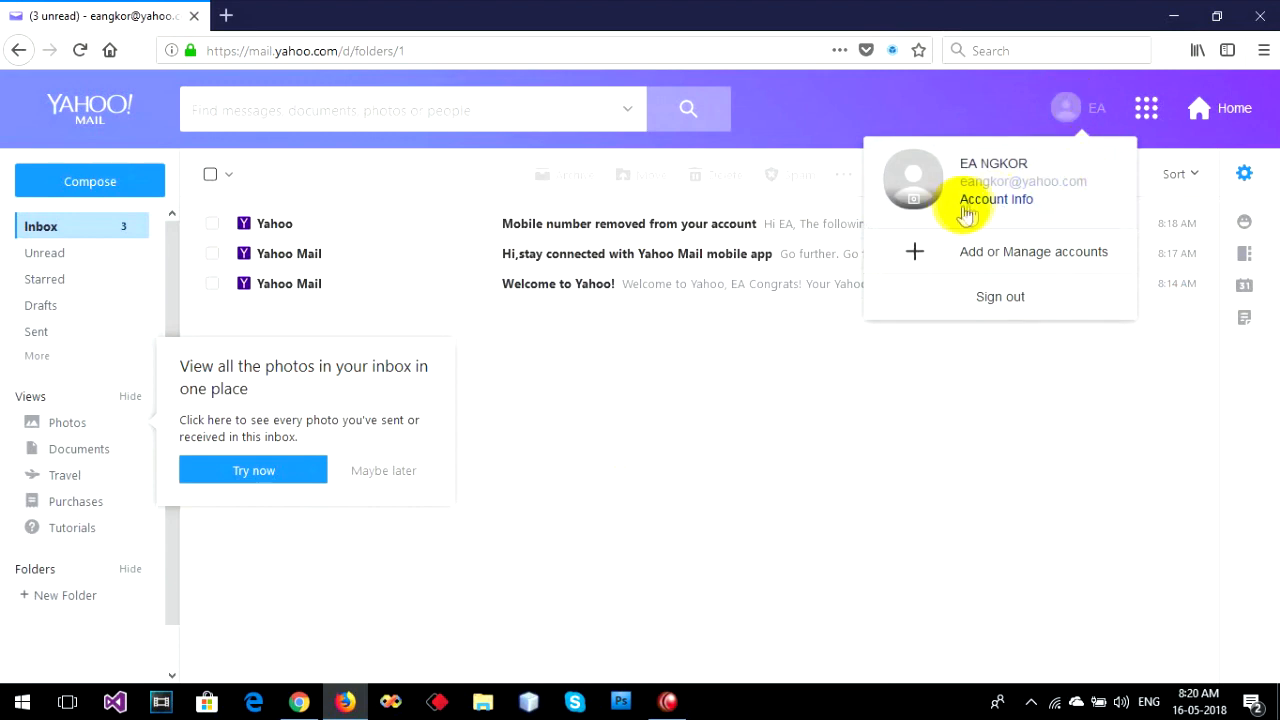
pyautogui.moveTo(996, 204)
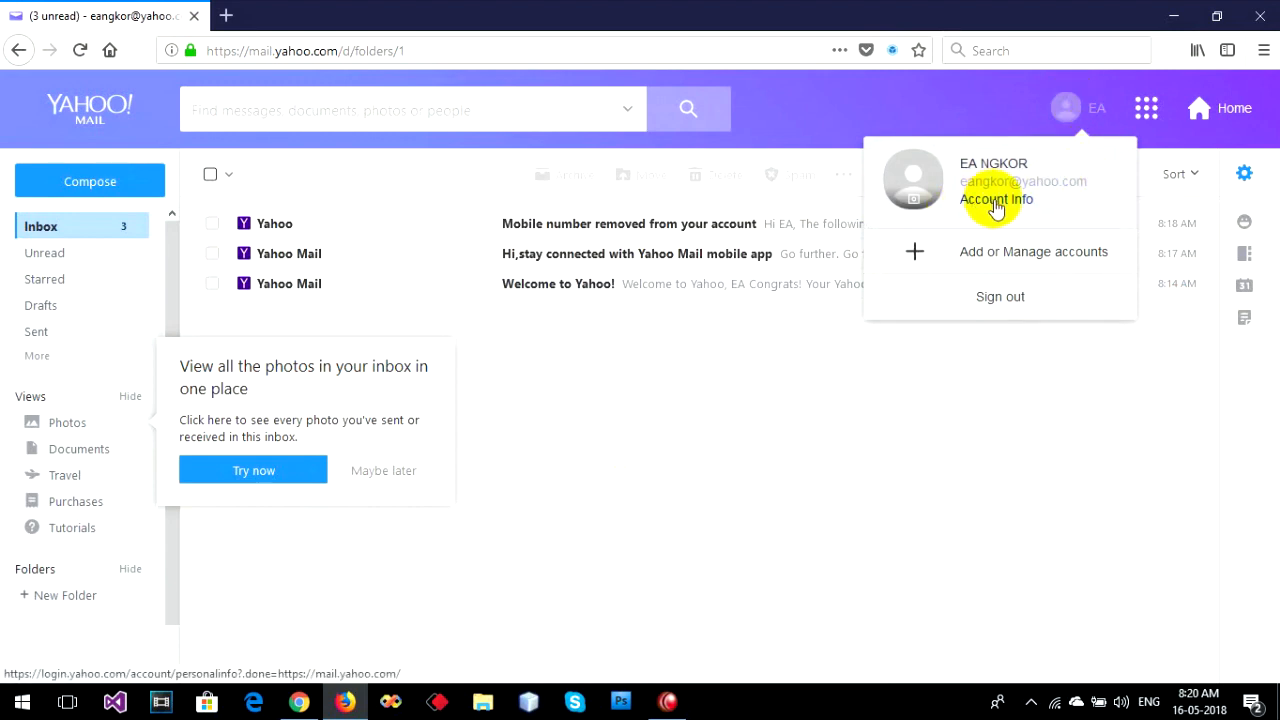
pyautogui.click(996, 198)
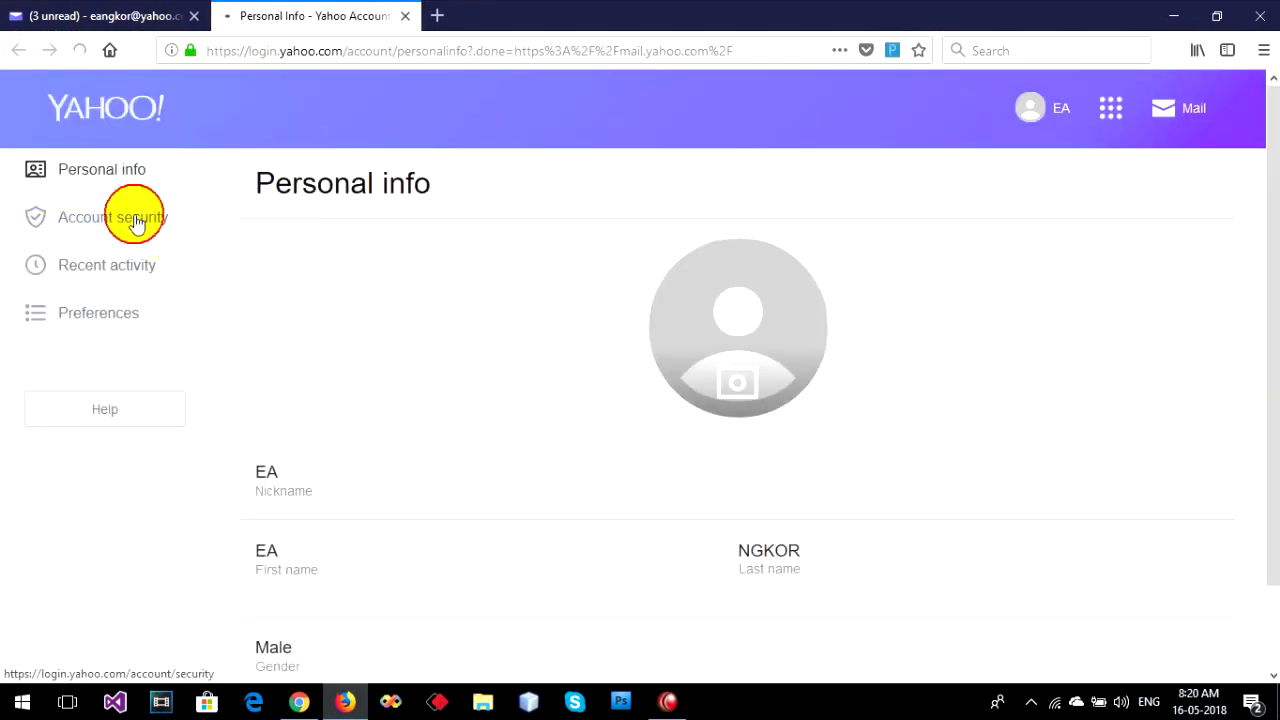
# Step: Go to Account security and start changing the account password
pyautogui.click(112, 216)
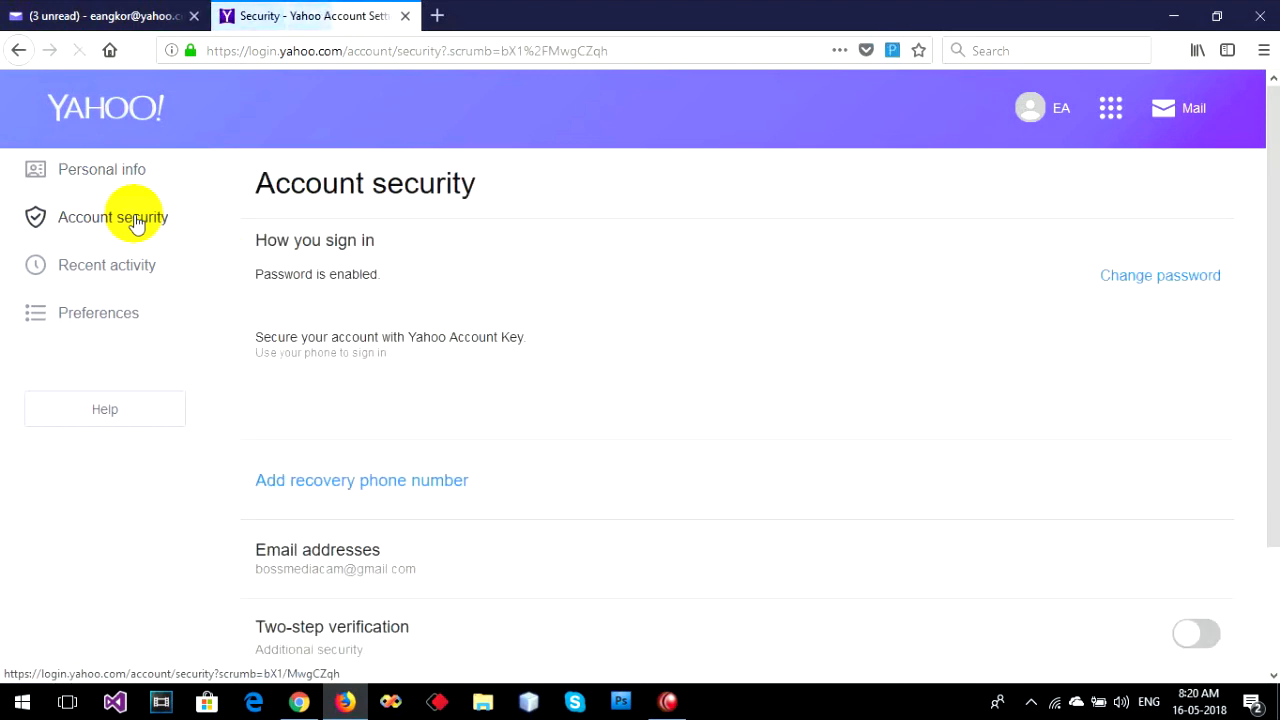
pyautogui.click(388, 336)
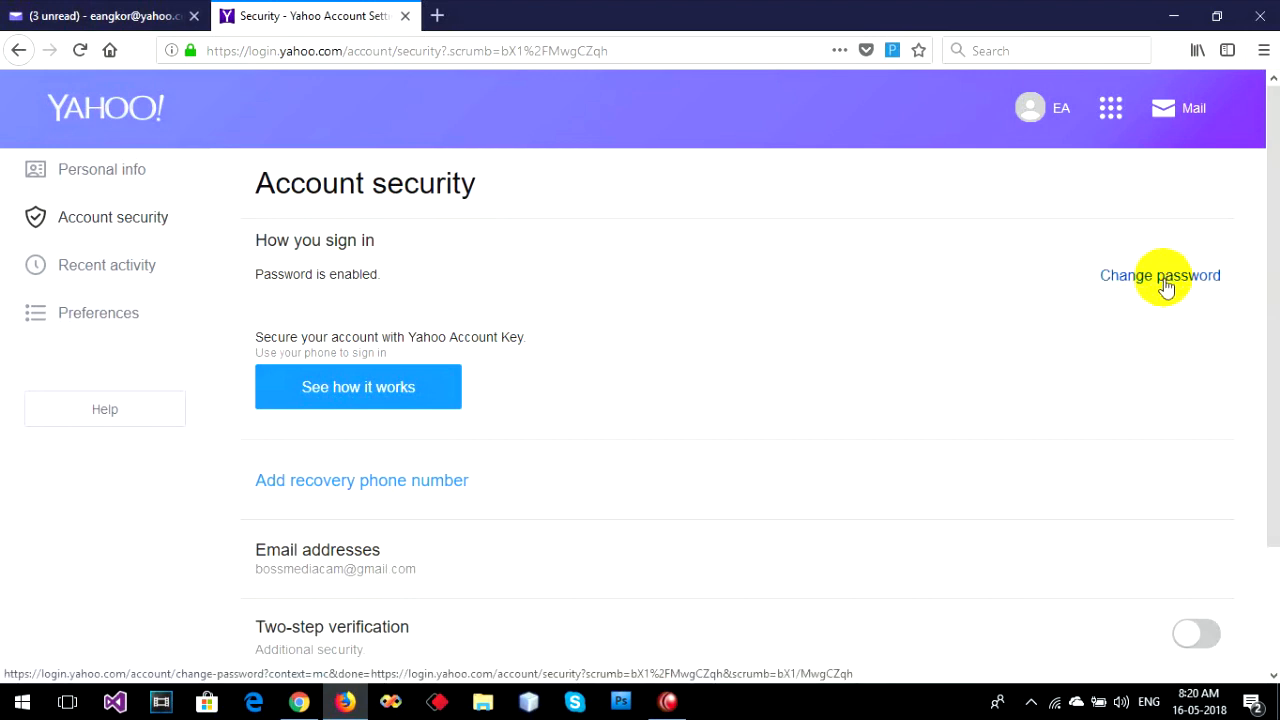
pyautogui.click(1160, 276)
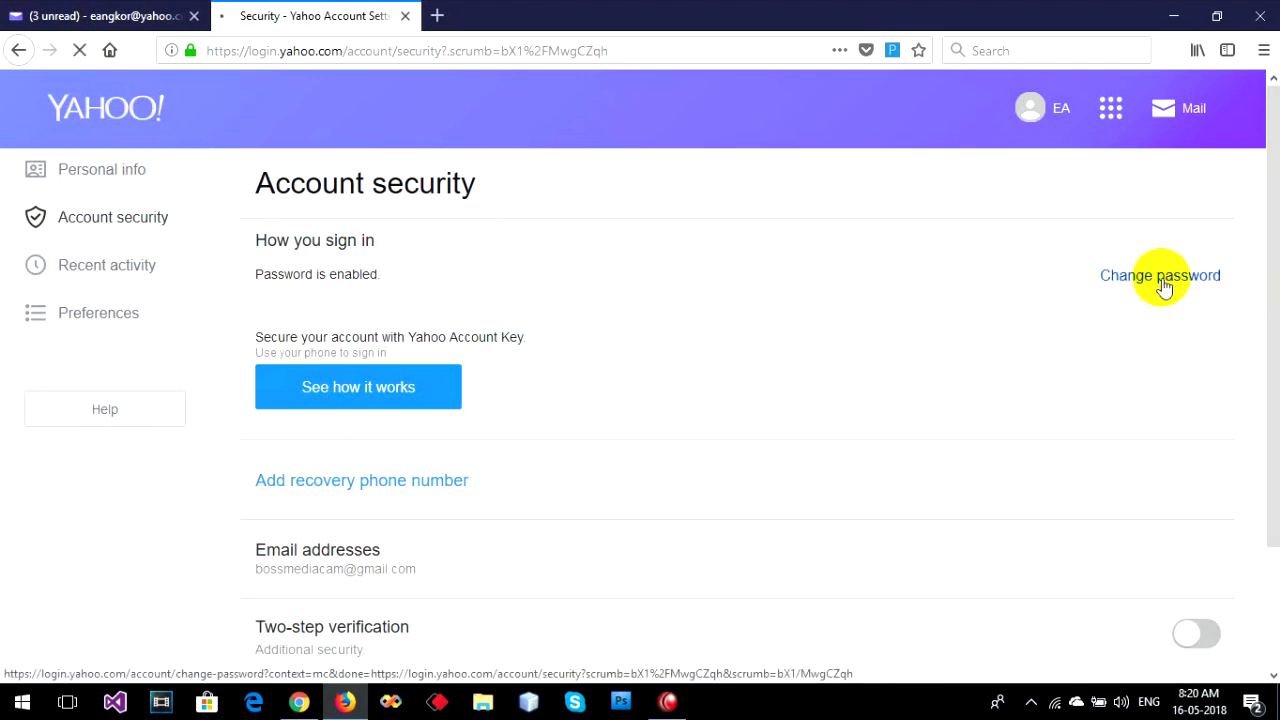
# Step: Pass the reCAPTCHA by selecting the car images and continue to the Set a new password form
pyautogui.click(1160, 276)
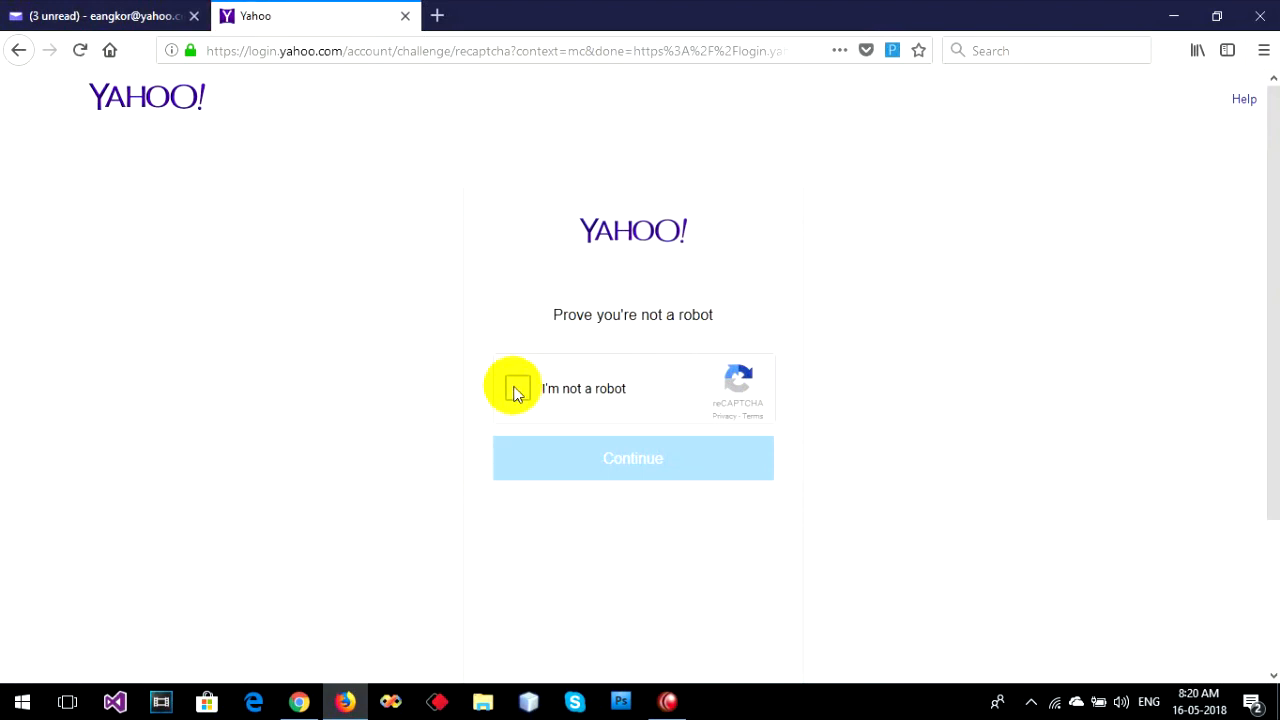
pyautogui.click(516, 388)
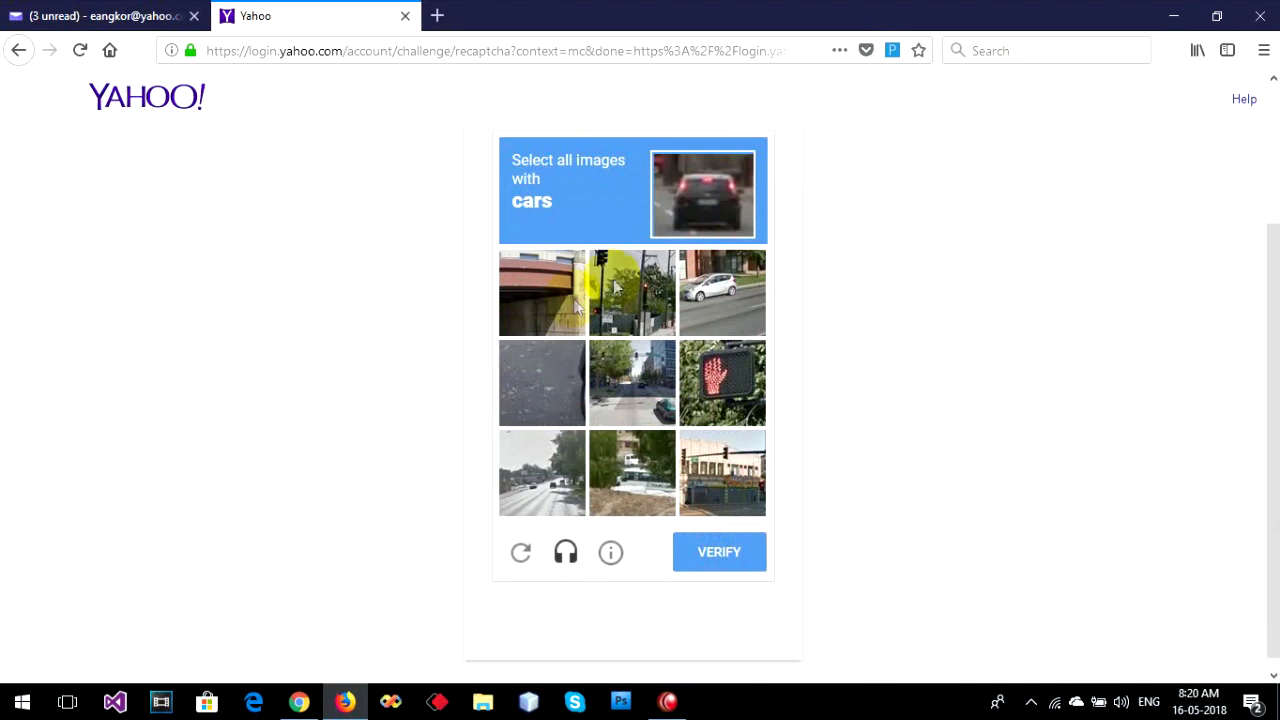
pyautogui.click(720, 292)
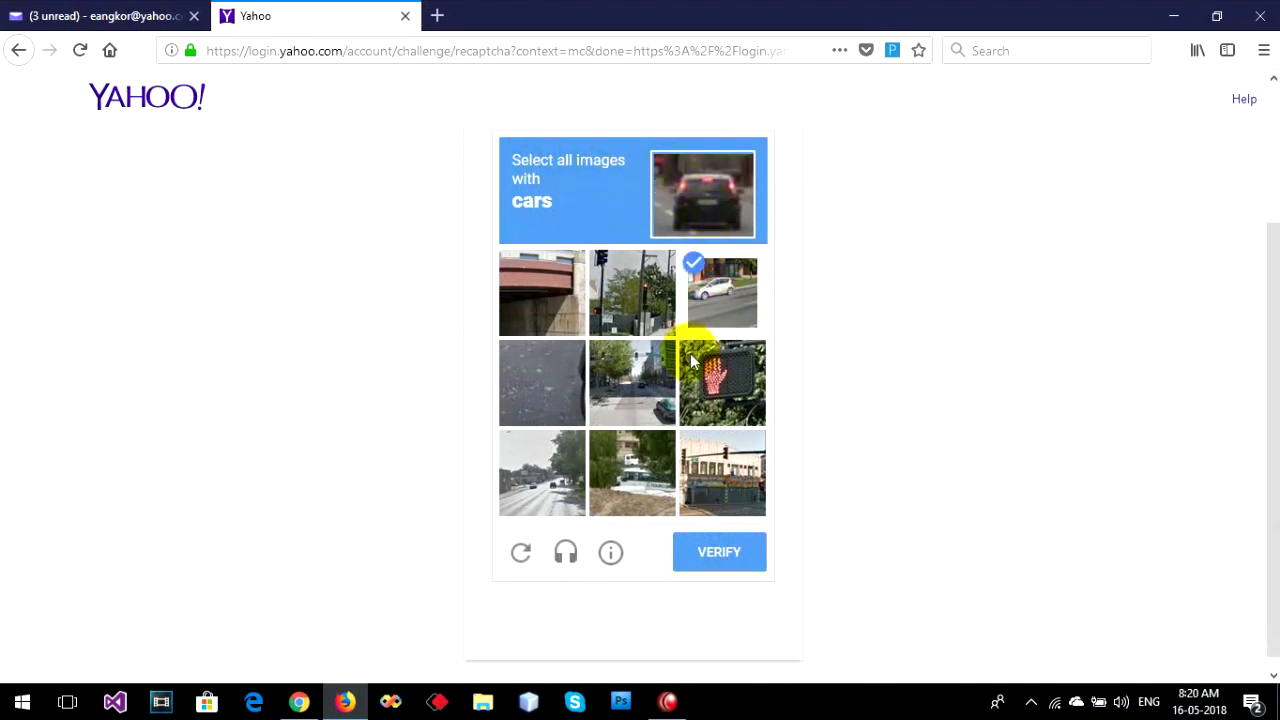
pyautogui.click(540, 472)
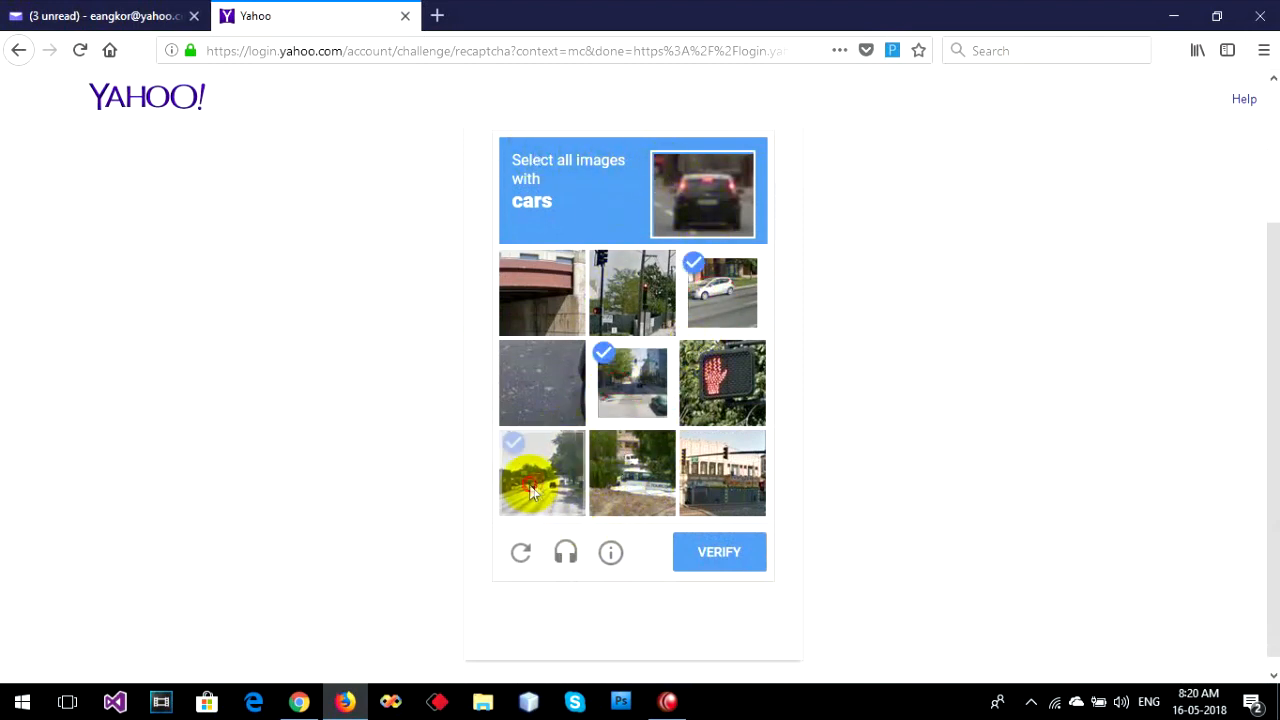
pyautogui.click(632, 472)
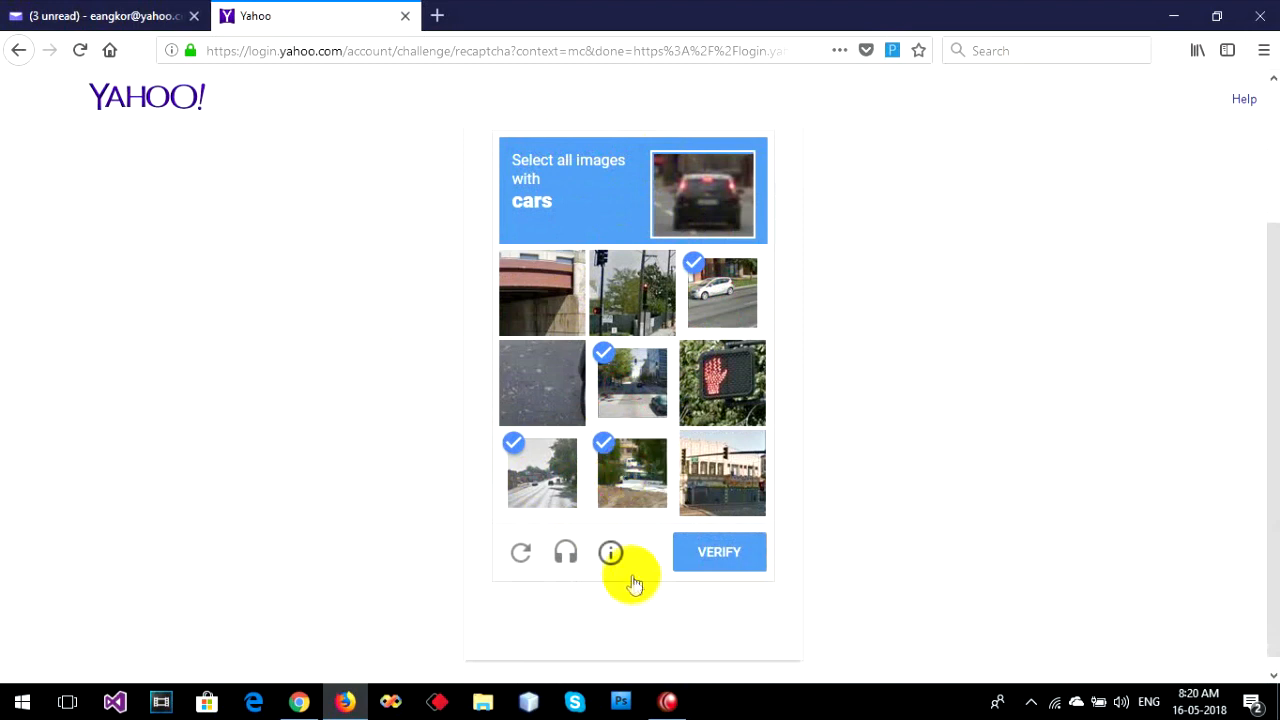
pyautogui.click(718, 552)
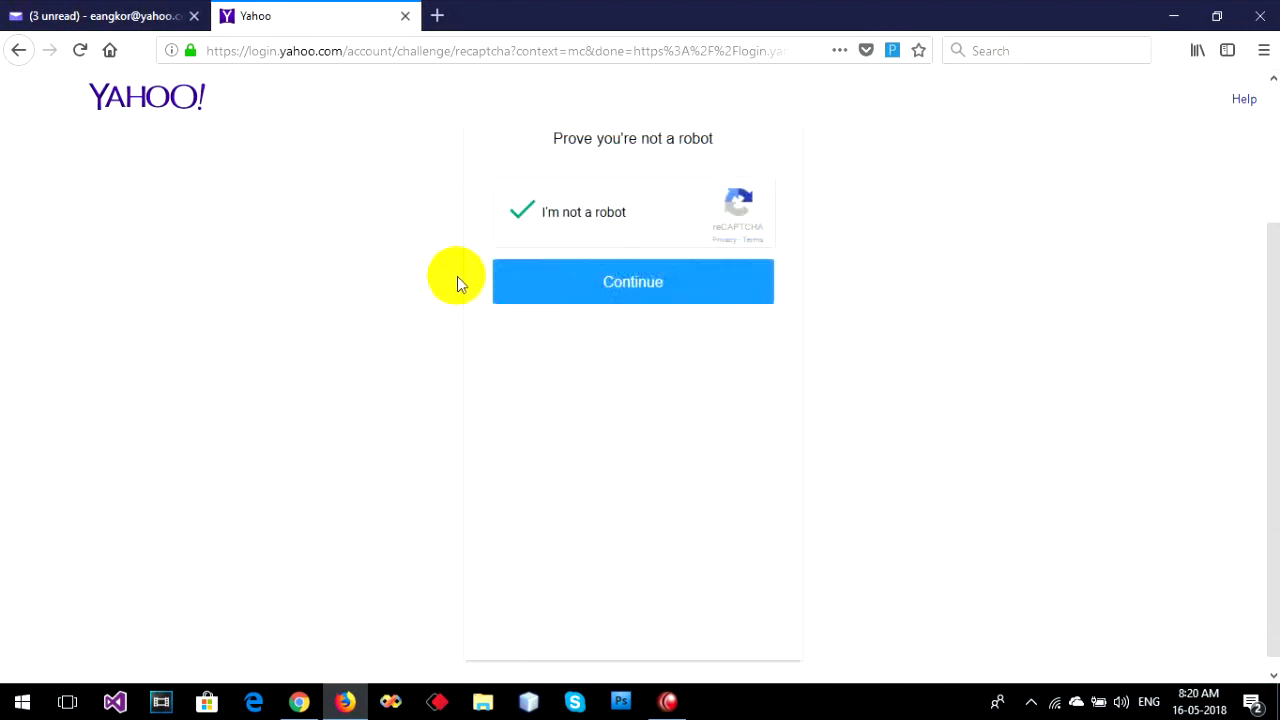
pyautogui.moveTo(278, 276)
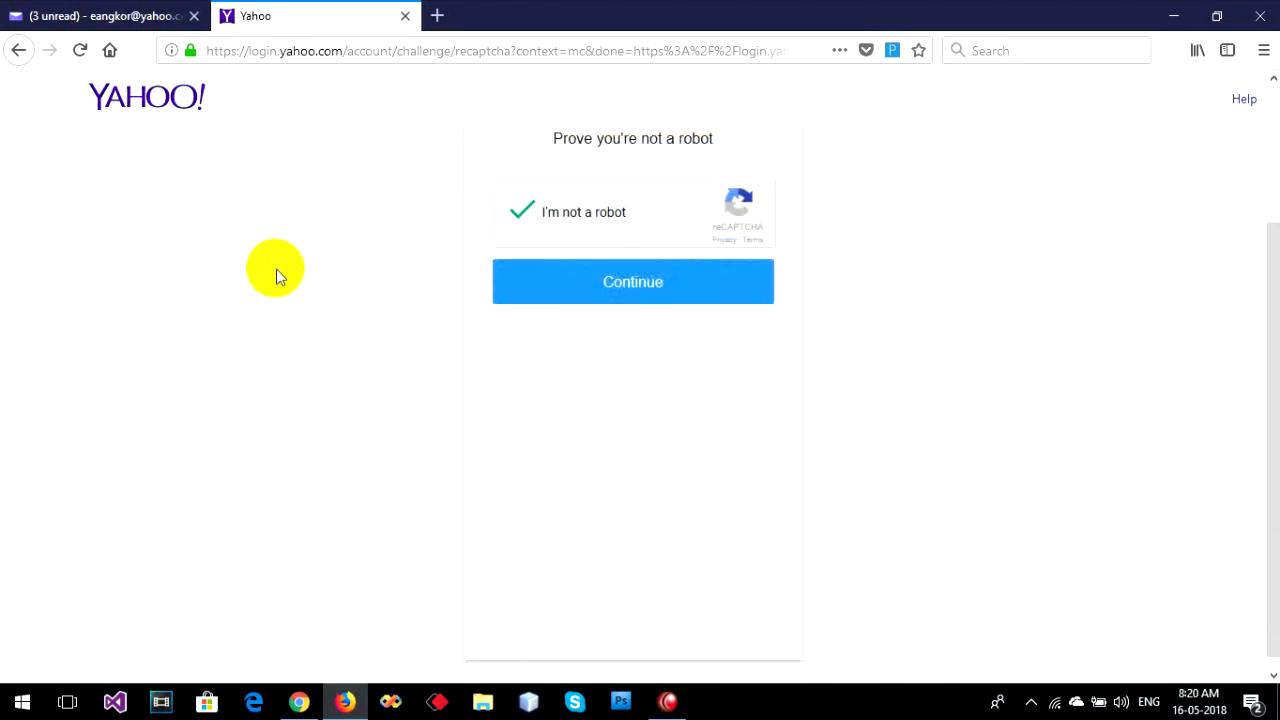
pyautogui.moveTo(336, 272)
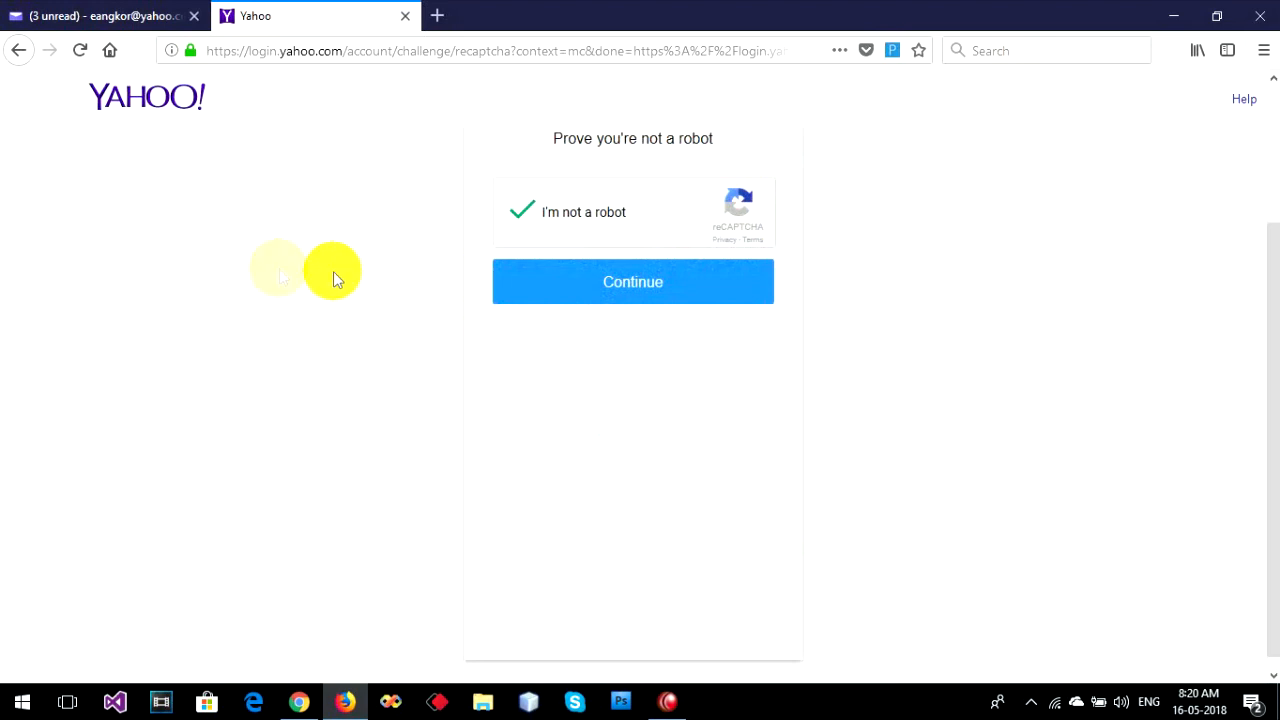
pyautogui.moveTo(478, 230)
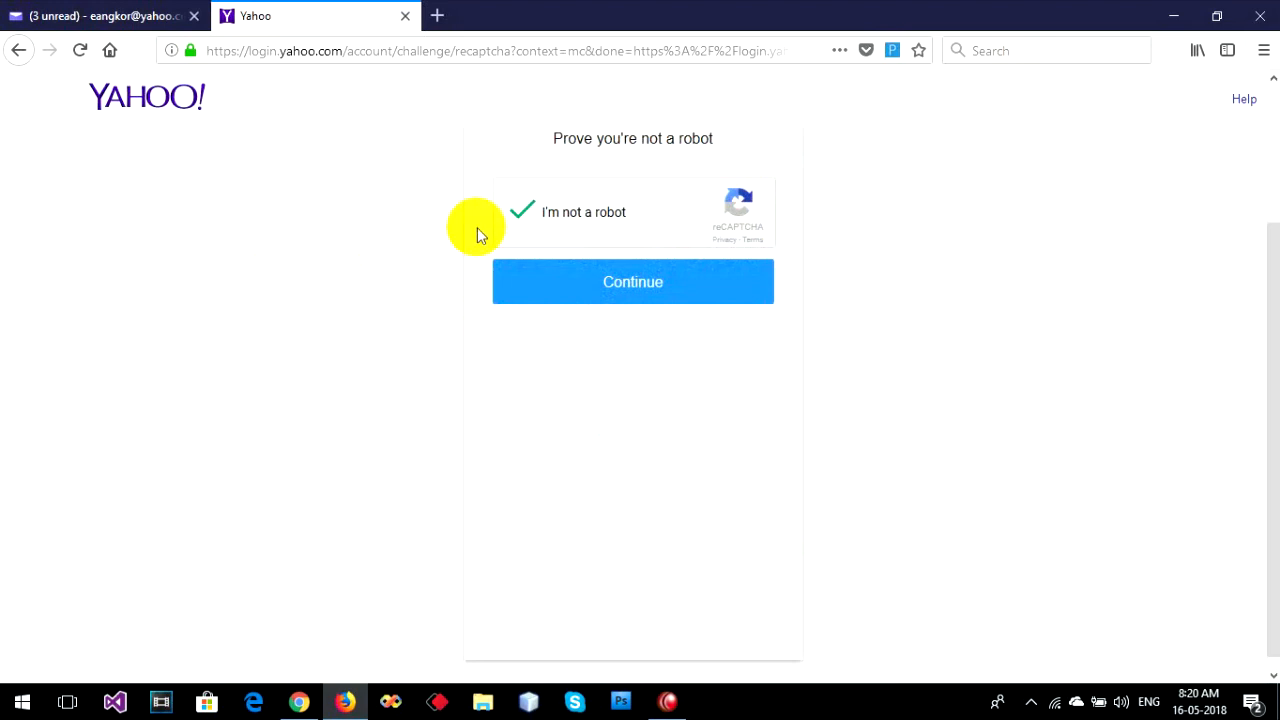
pyautogui.click(632, 280)
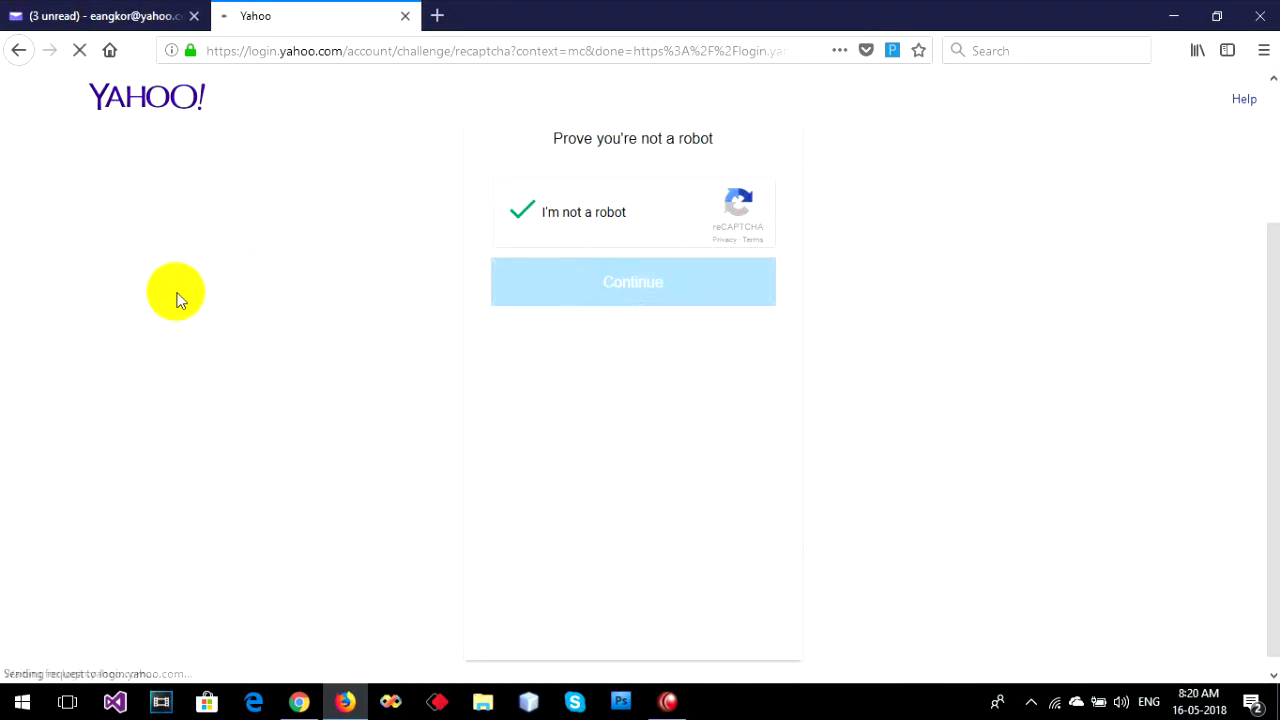
pyautogui.click(632, 280)
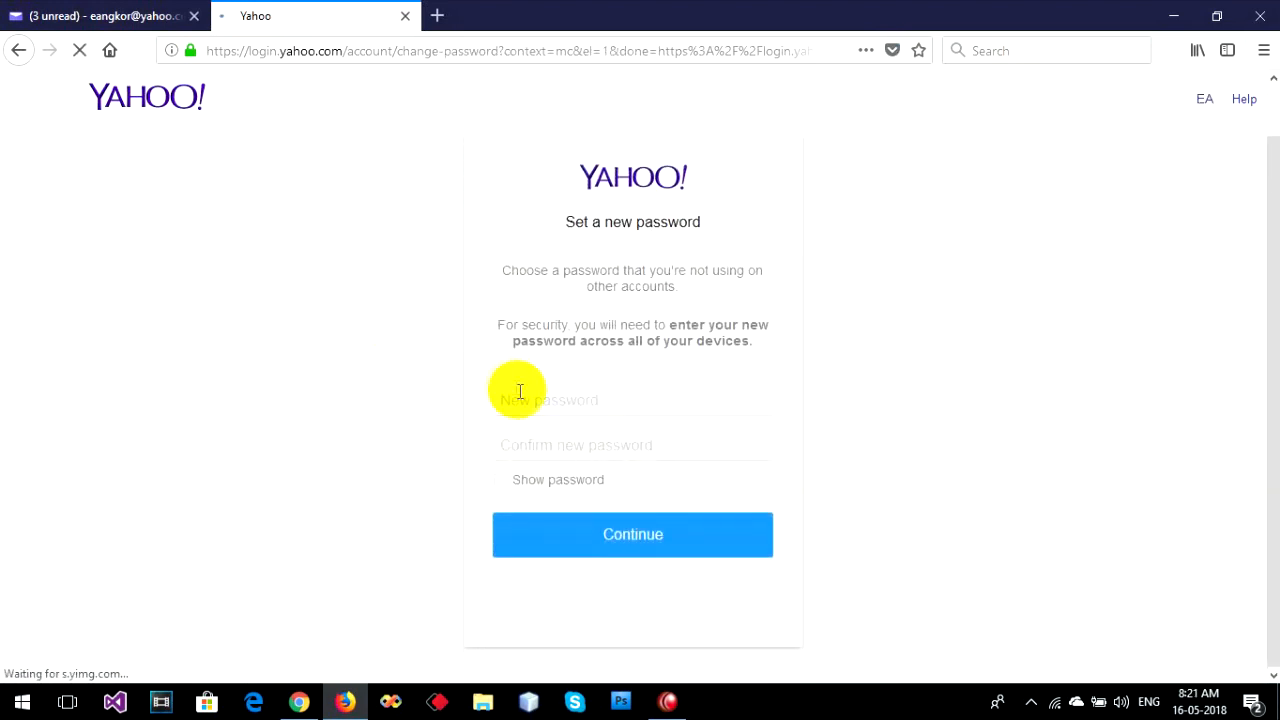
# Step: Enter the new password in both fields and submit it with Continue
pyautogui.click(632, 400)
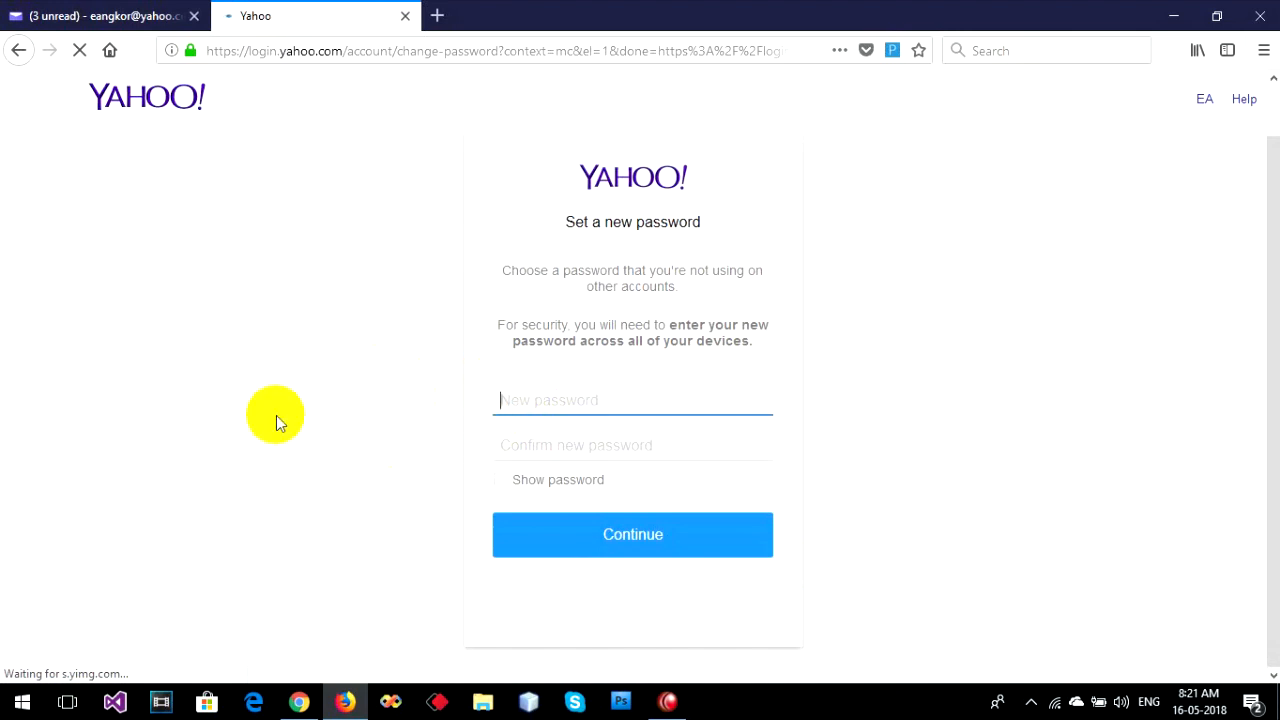
pyautogui.write('••')
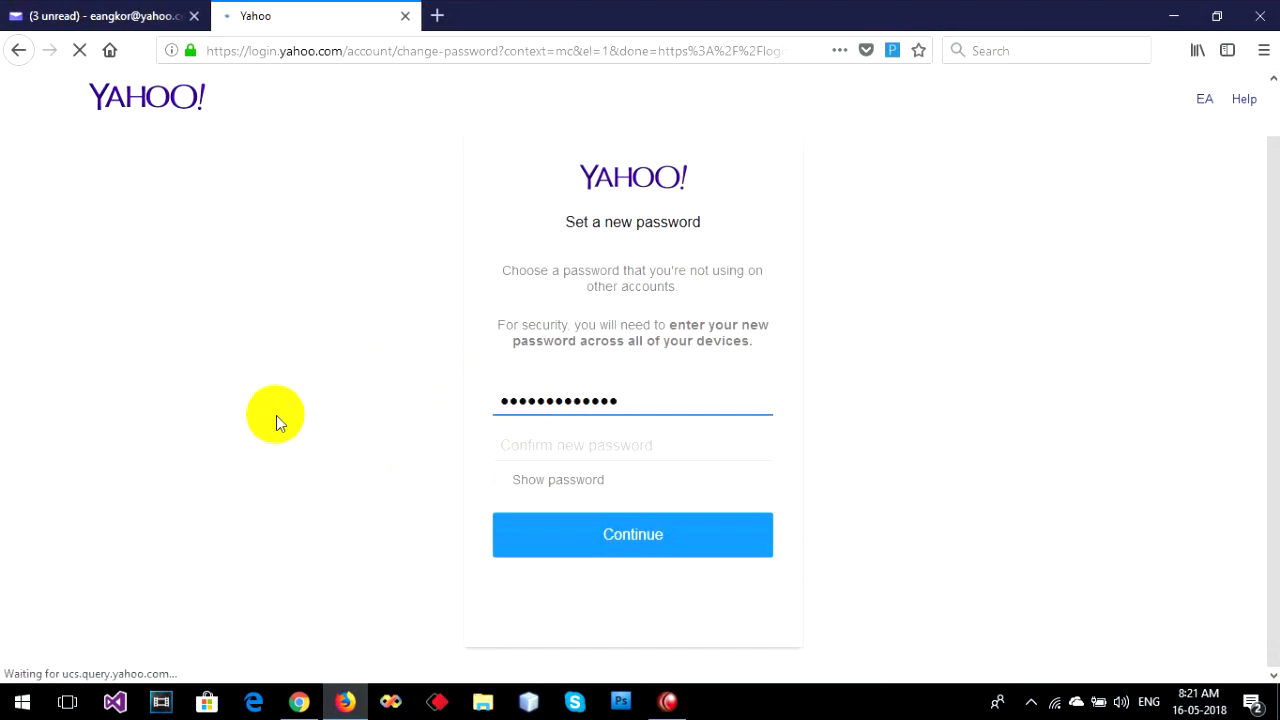
pyautogui.write('••••')
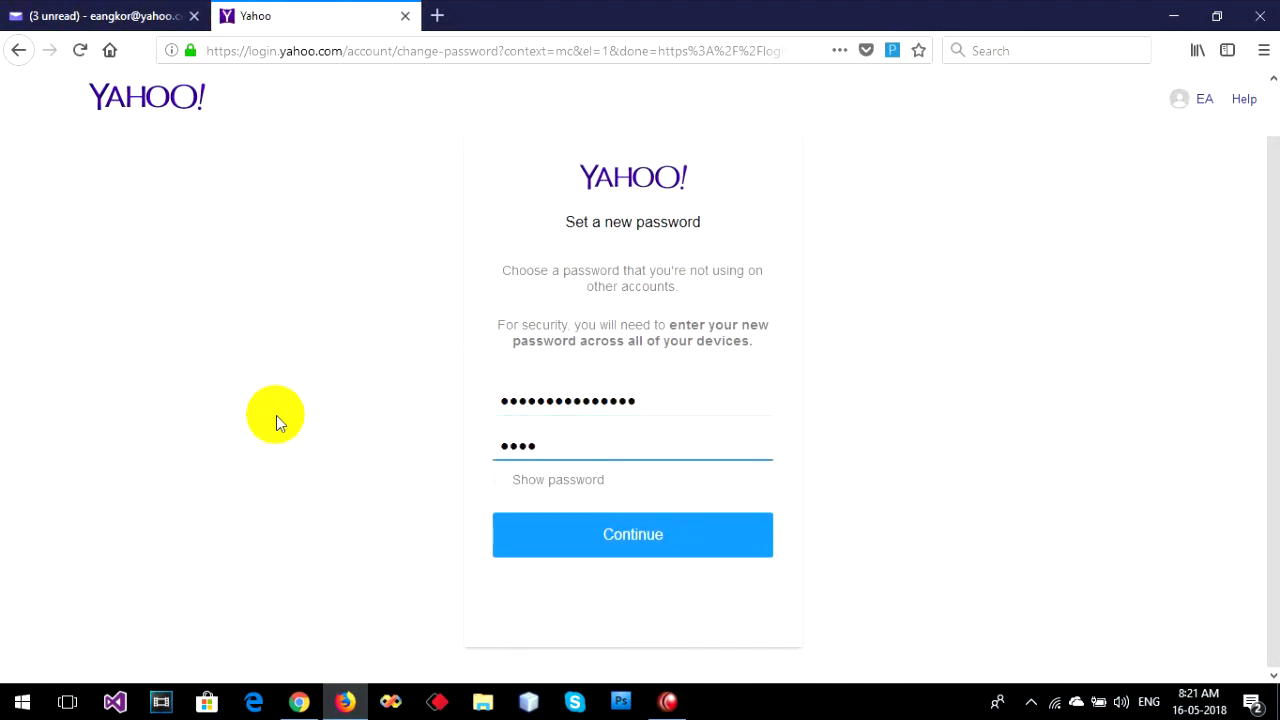
pyautogui.write('••••••')
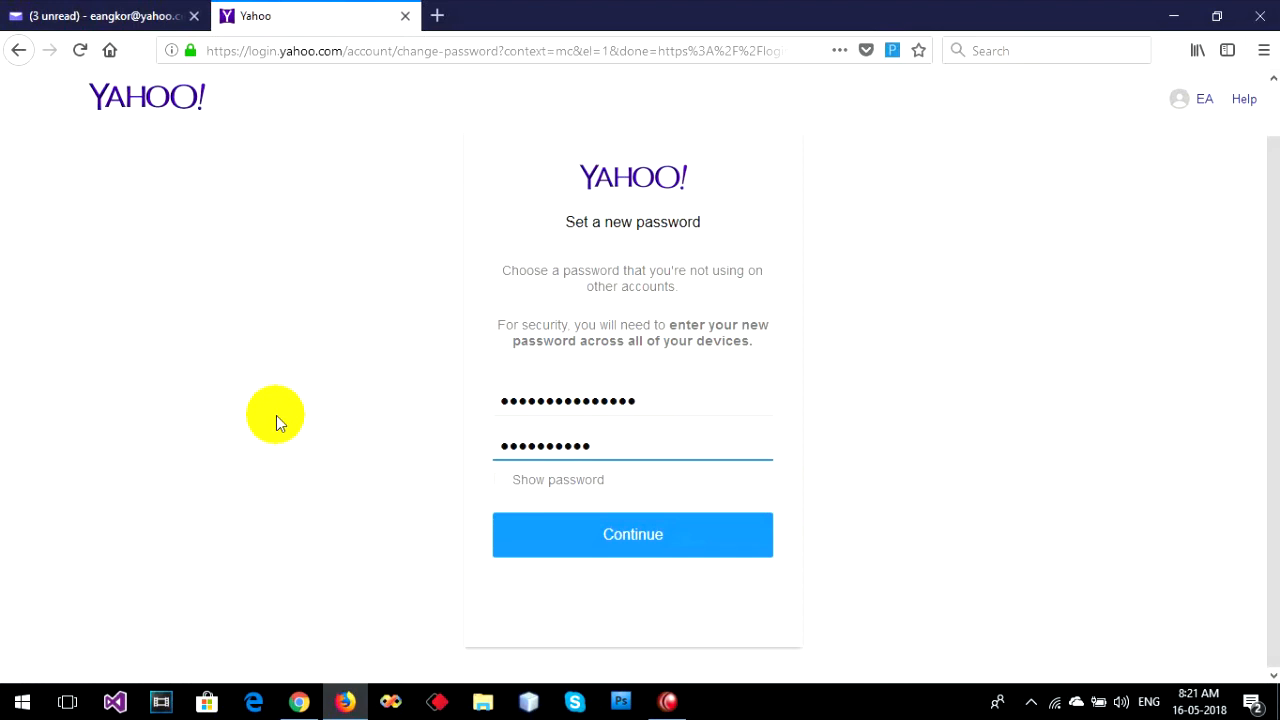
pyautogui.write('•••••')
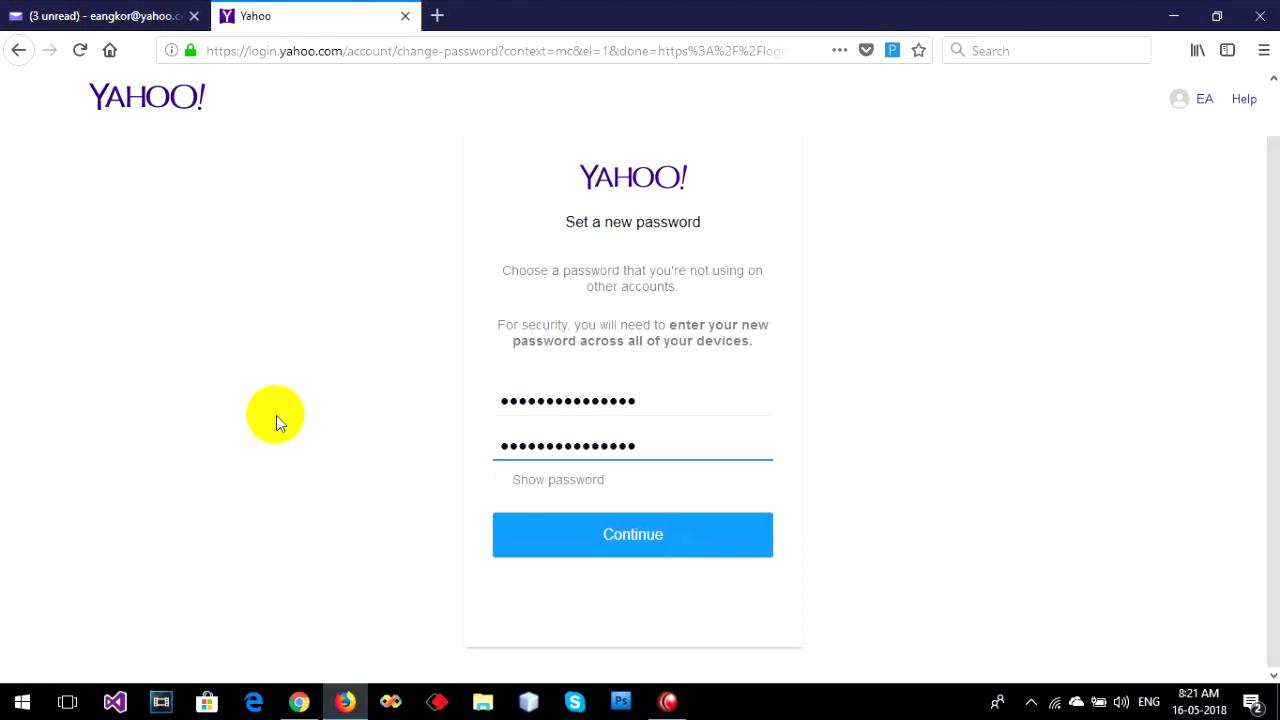
pyautogui.click(632, 534)
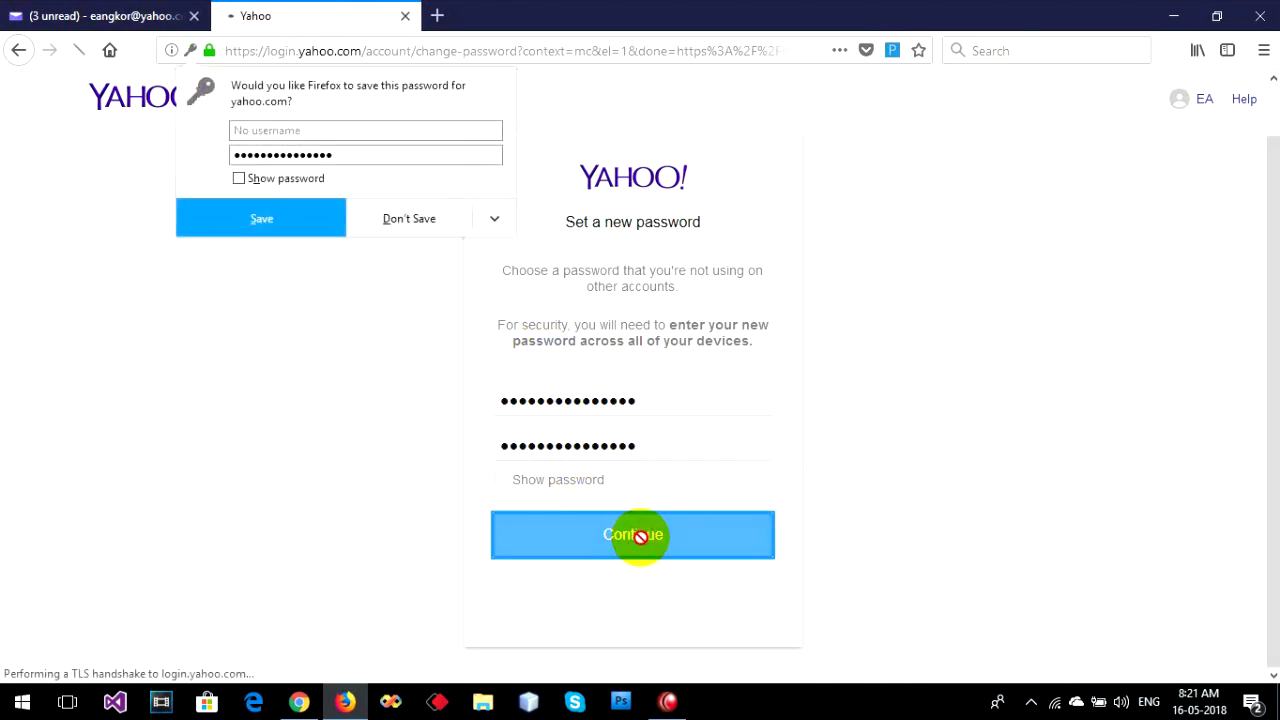
# Step: Confirm the recovery details with Looks good and acknowledge the security update
pyautogui.click(632, 534)
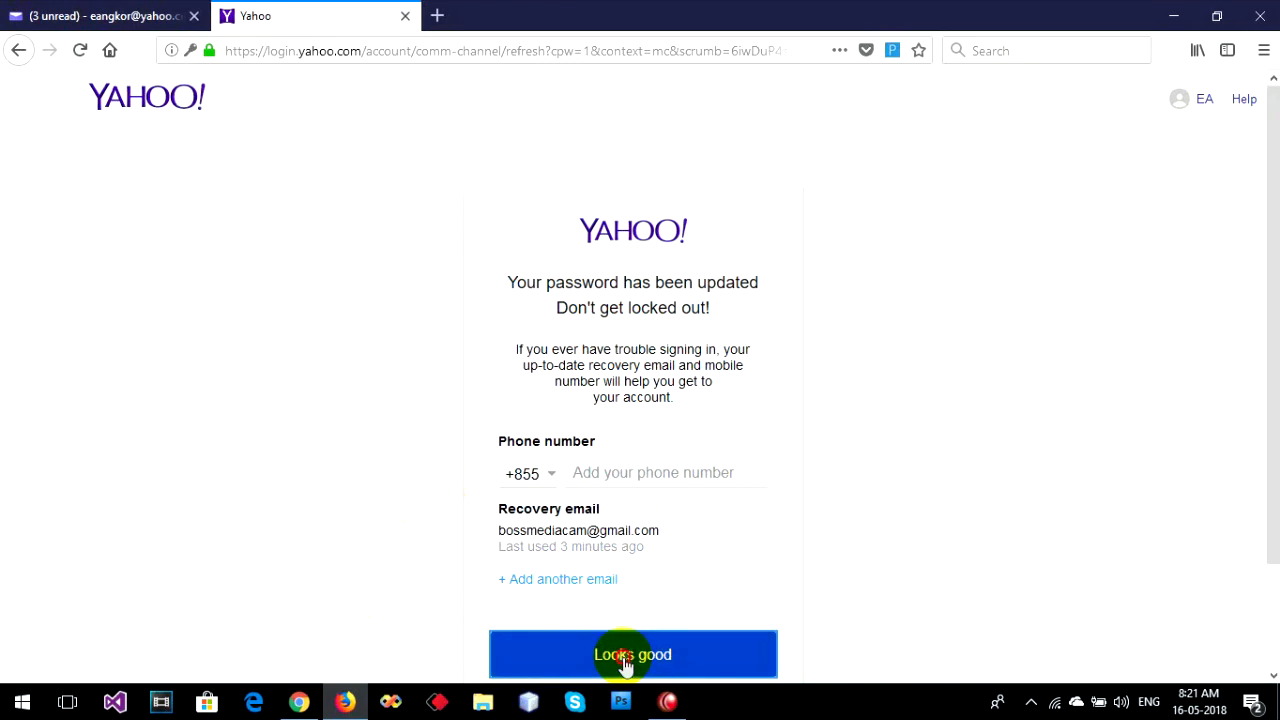
pyautogui.click(632, 654)
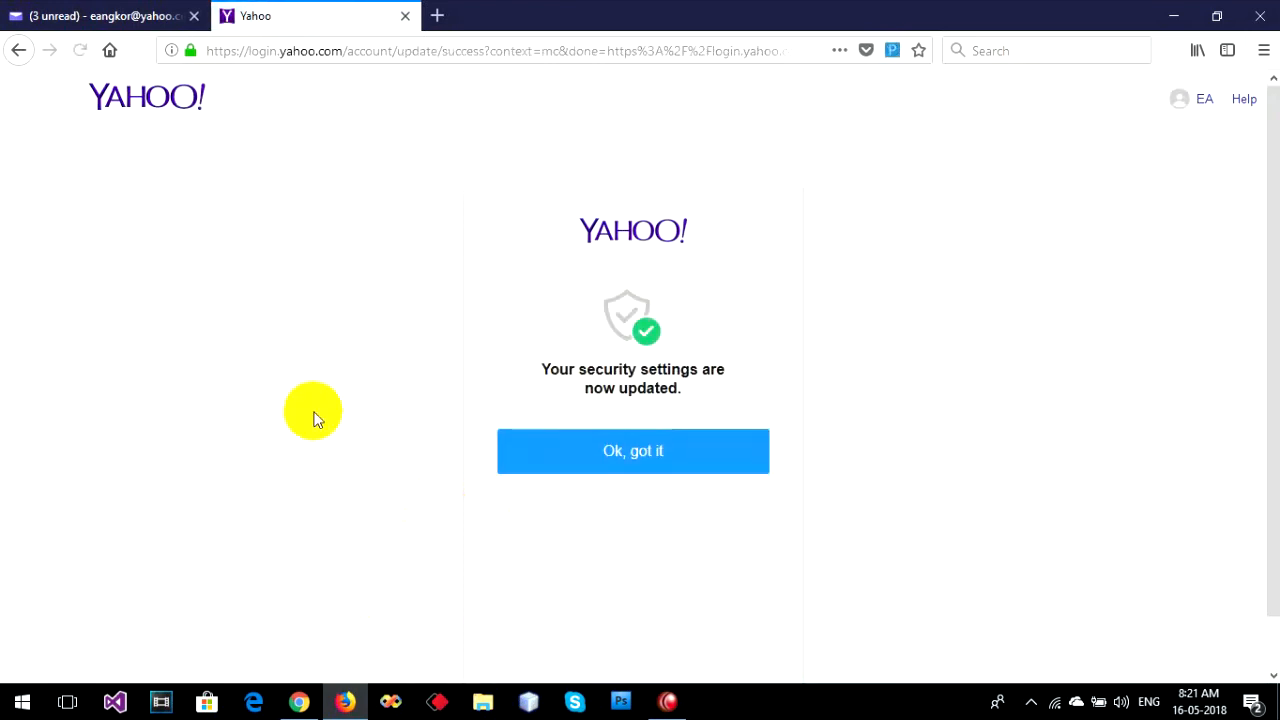
pyautogui.moveTo(632, 452)
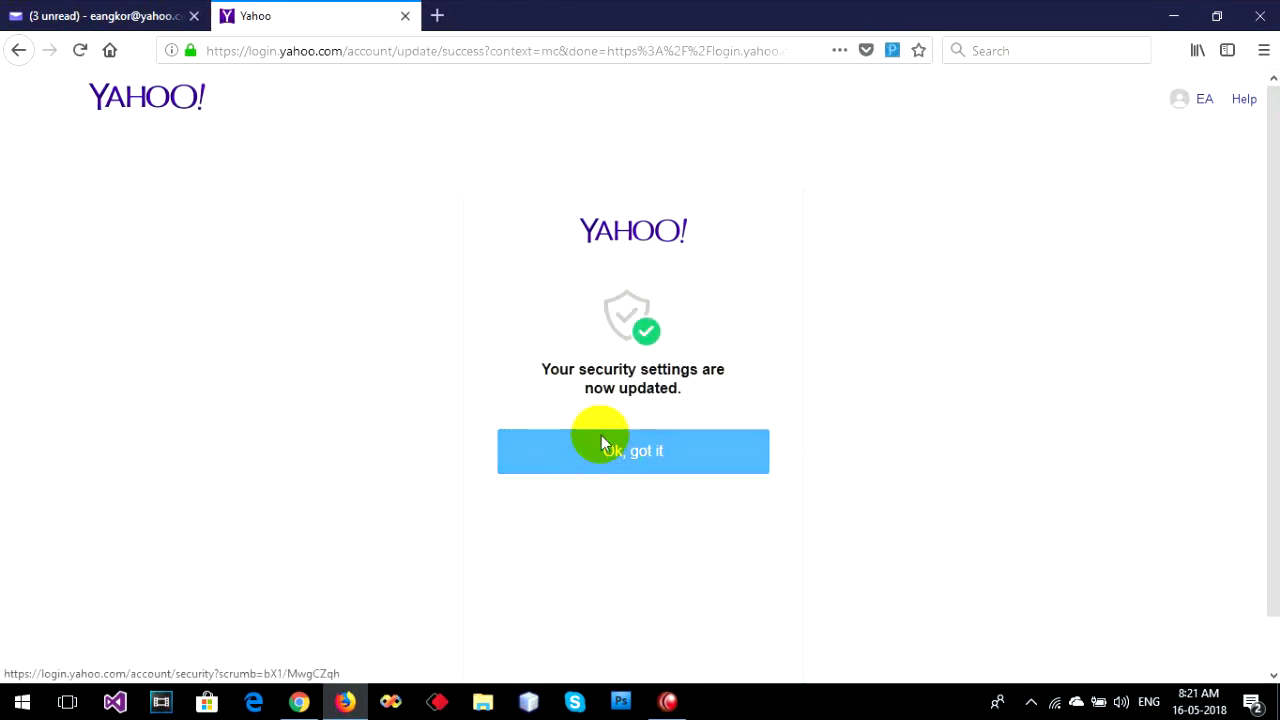
pyautogui.moveTo(696, 388)
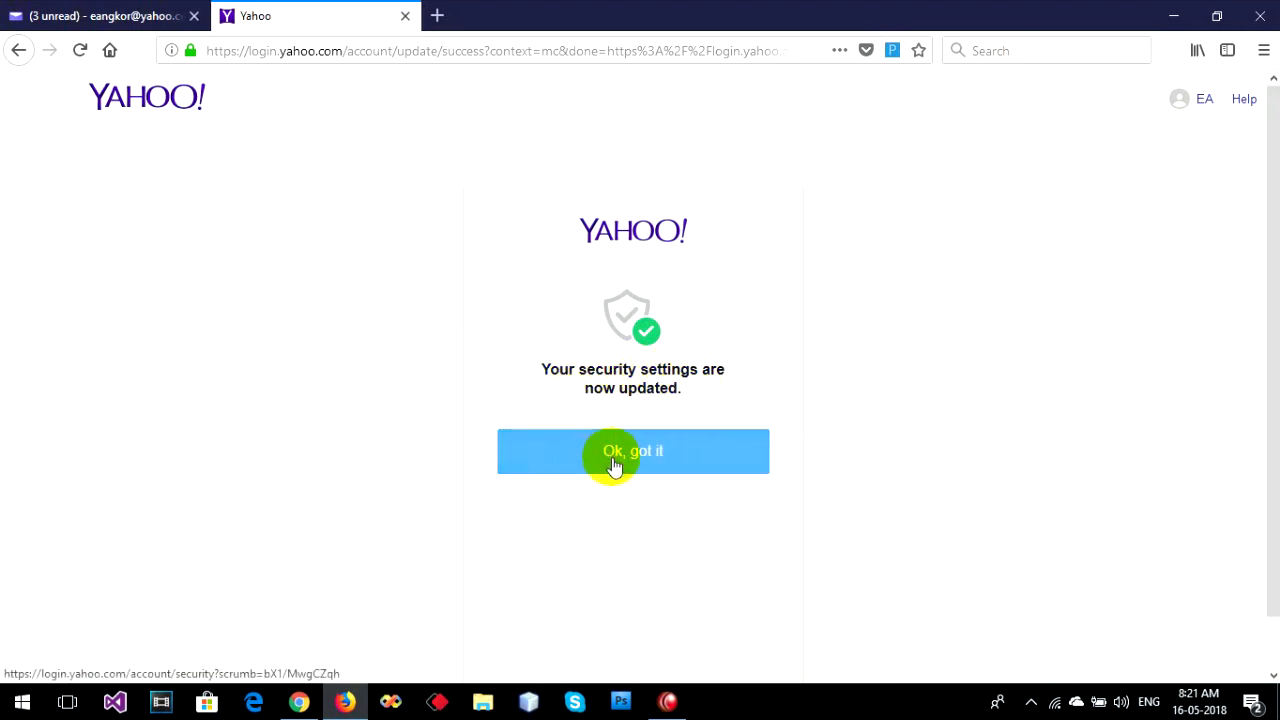
pyautogui.click(632, 452)
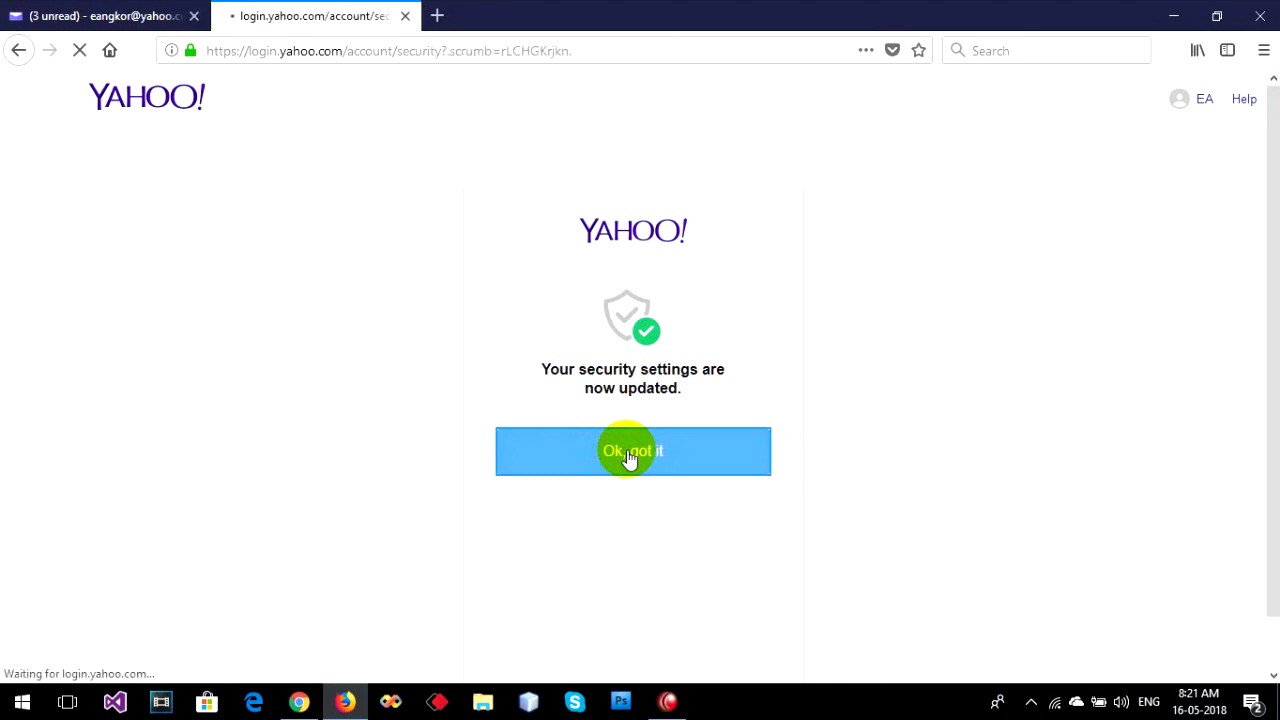
pyautogui.click(632, 452)
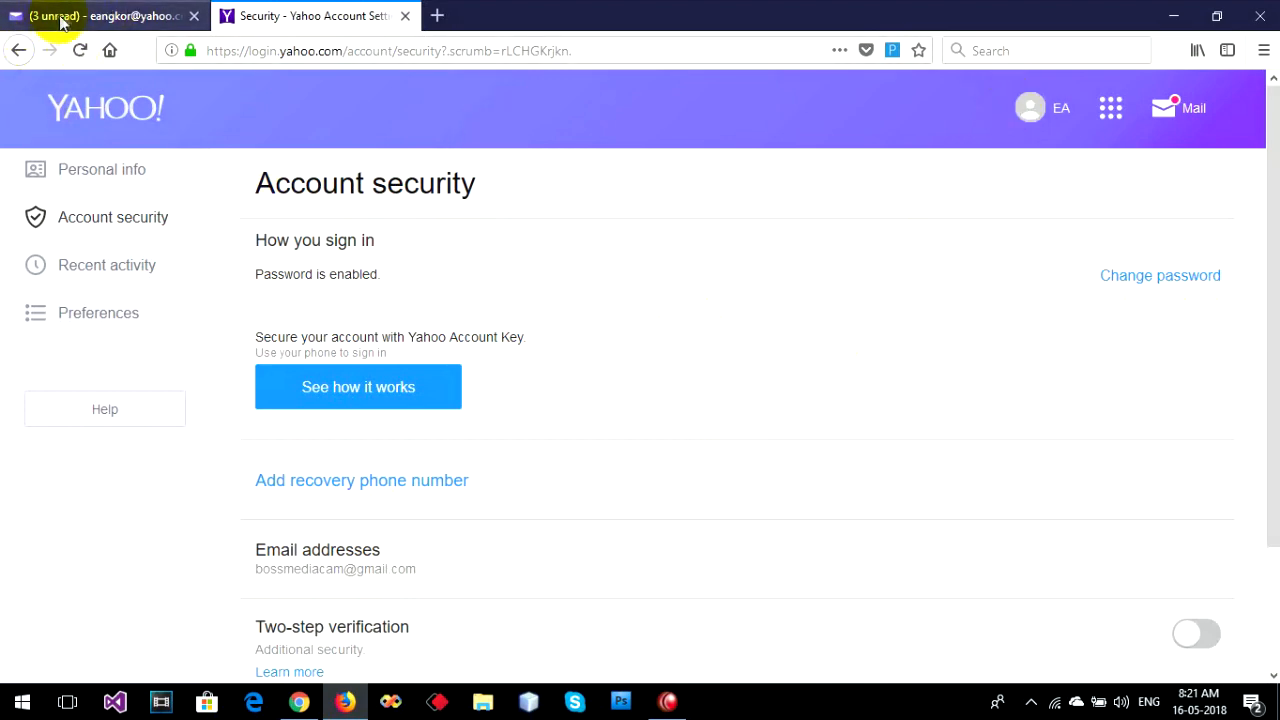
# Step: Close the mail tab and sign out of the Yahoo account from the profile menu
pyautogui.click(194, 16)
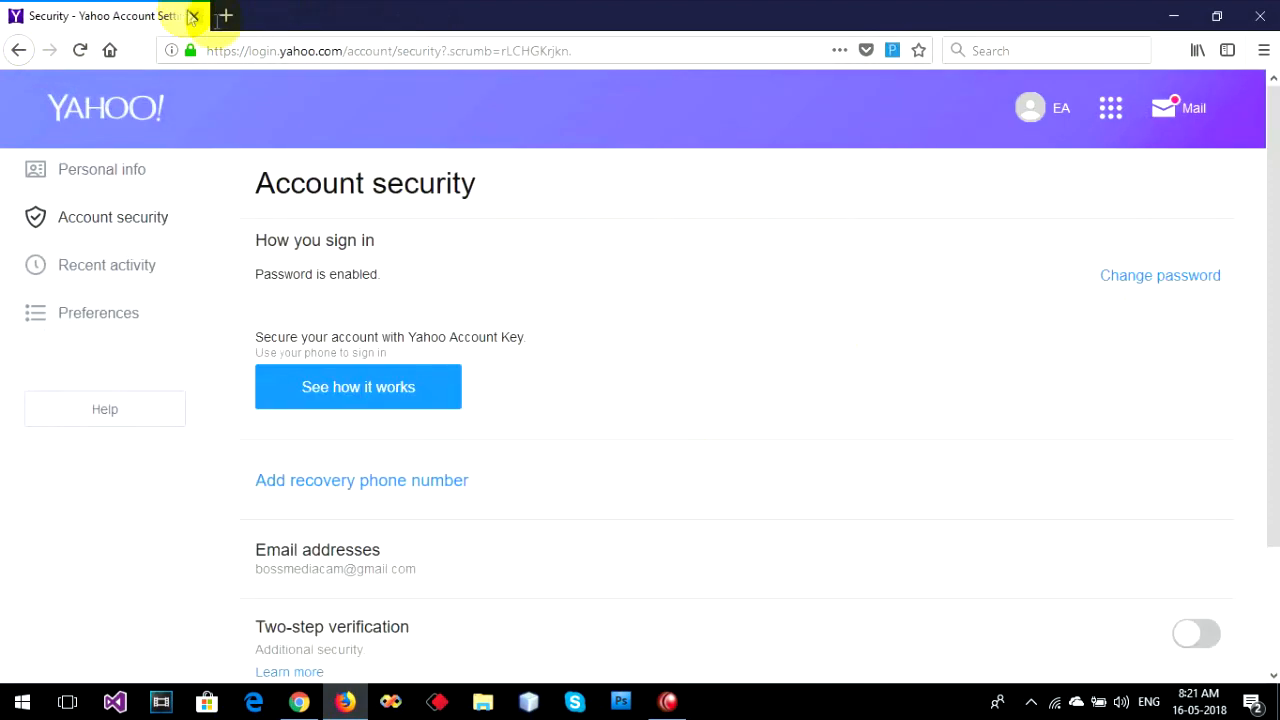
pyautogui.click(1030, 108)
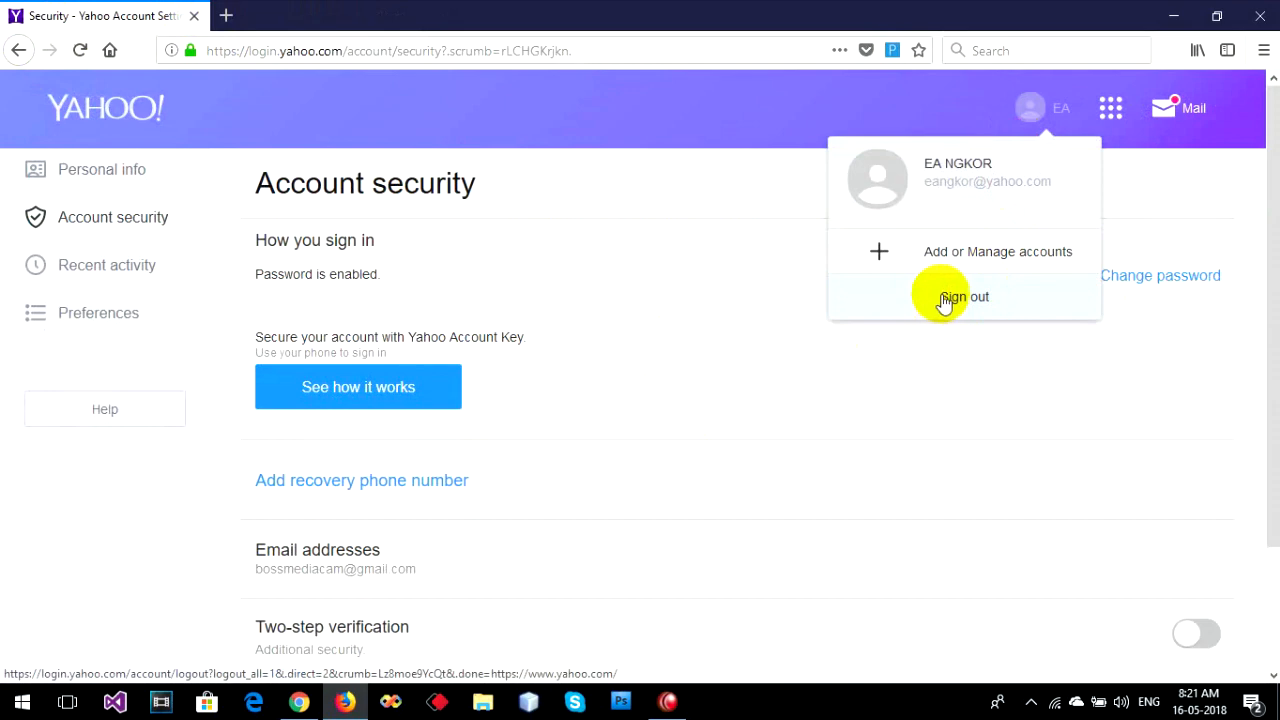
pyautogui.click(964, 296)
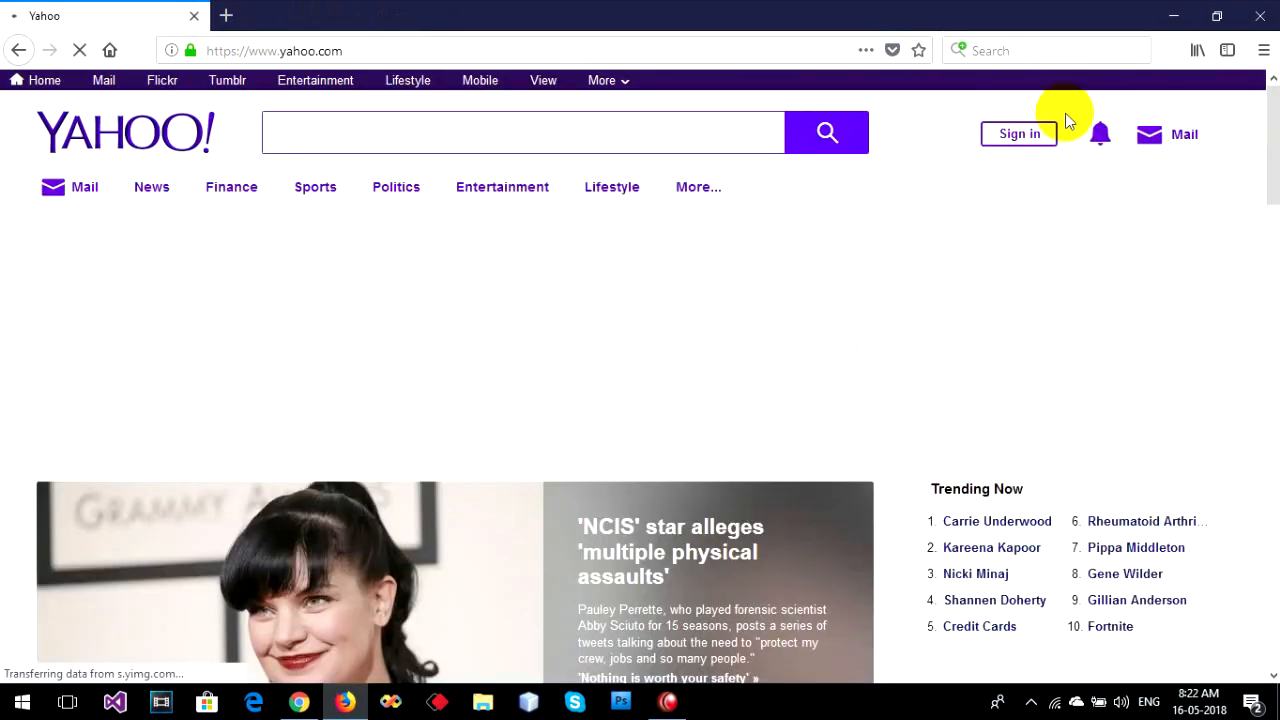
# Step: Start signing back in and choose the listed existing account
pyautogui.click(1018, 132)
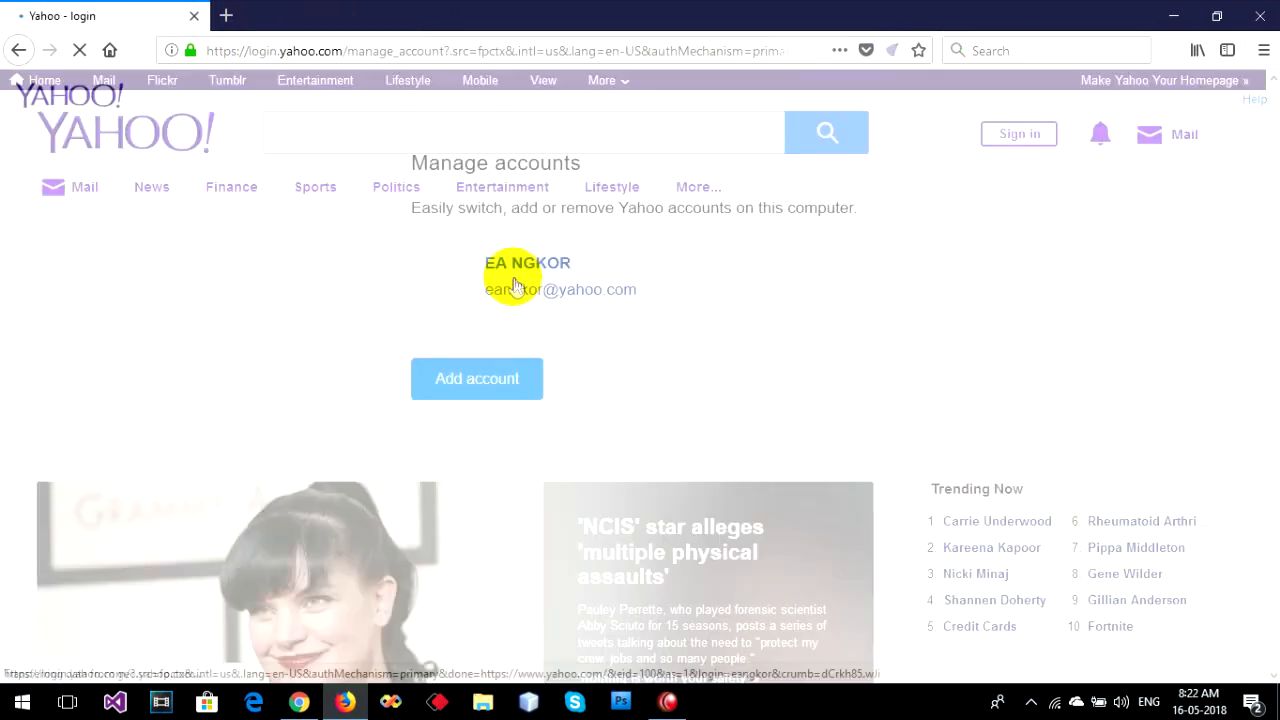
pyautogui.click(528, 276)
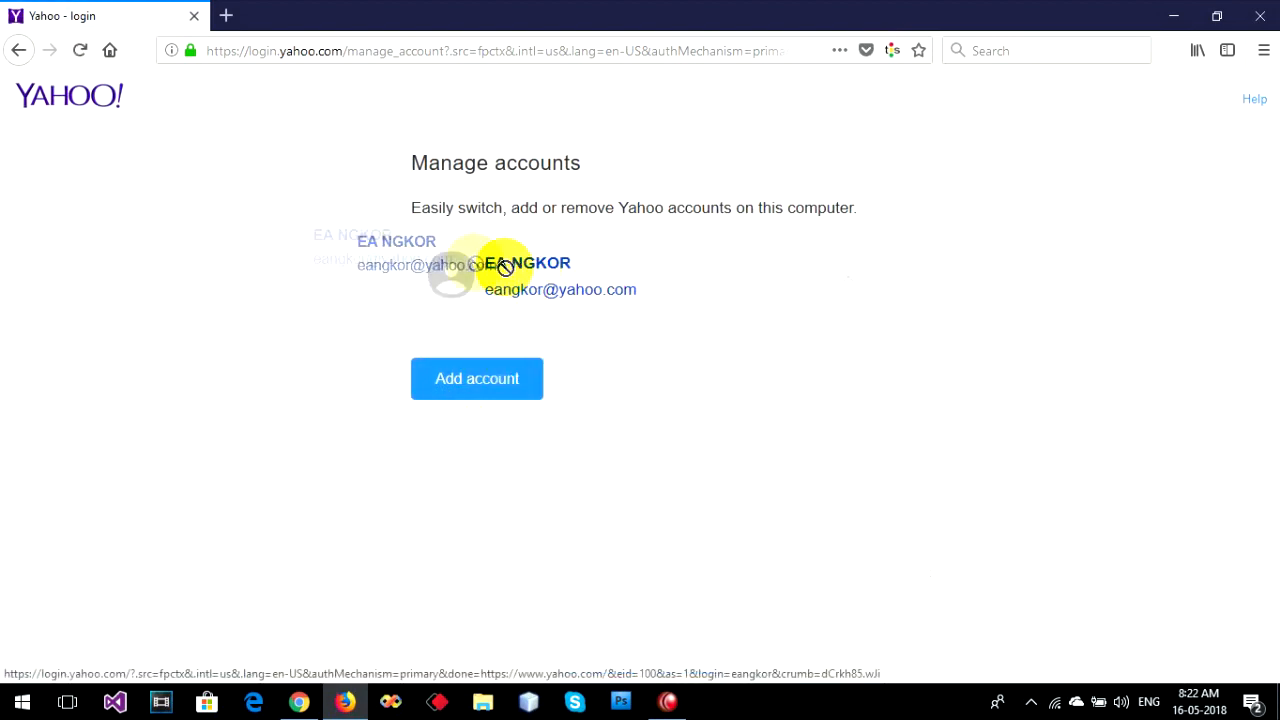
pyautogui.click(528, 276)
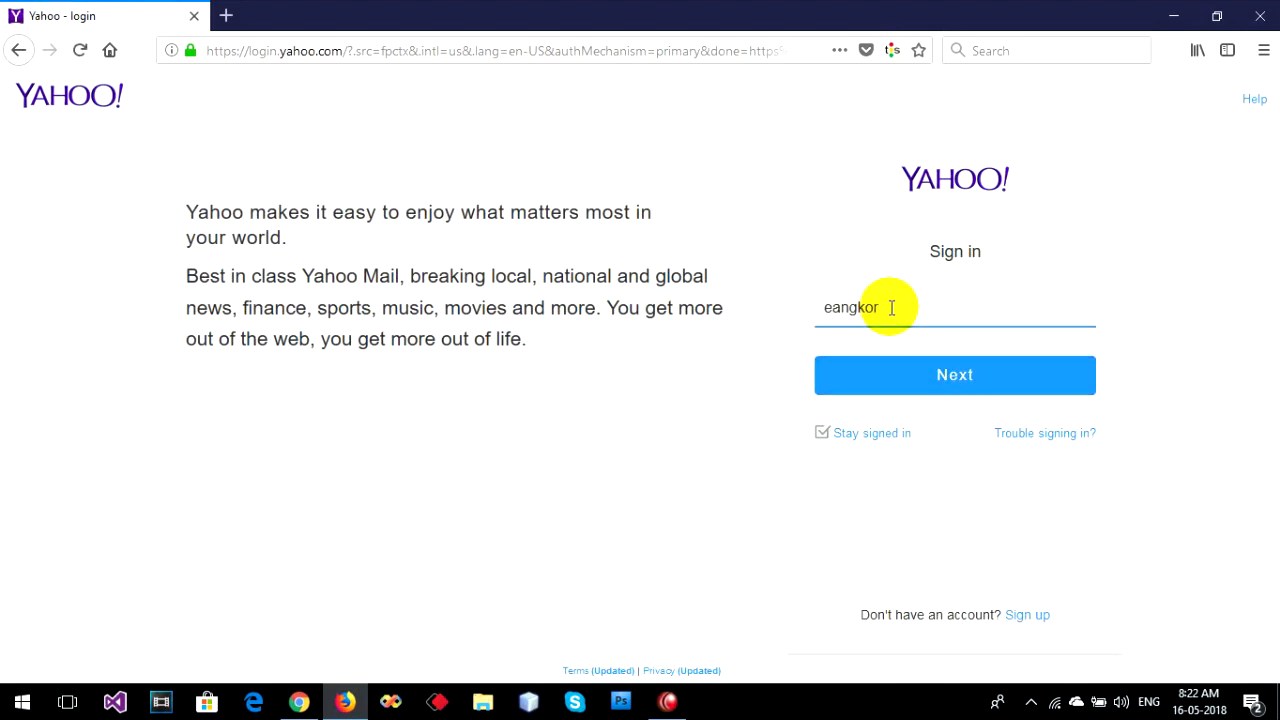
pyautogui.write('@yahoo.com')
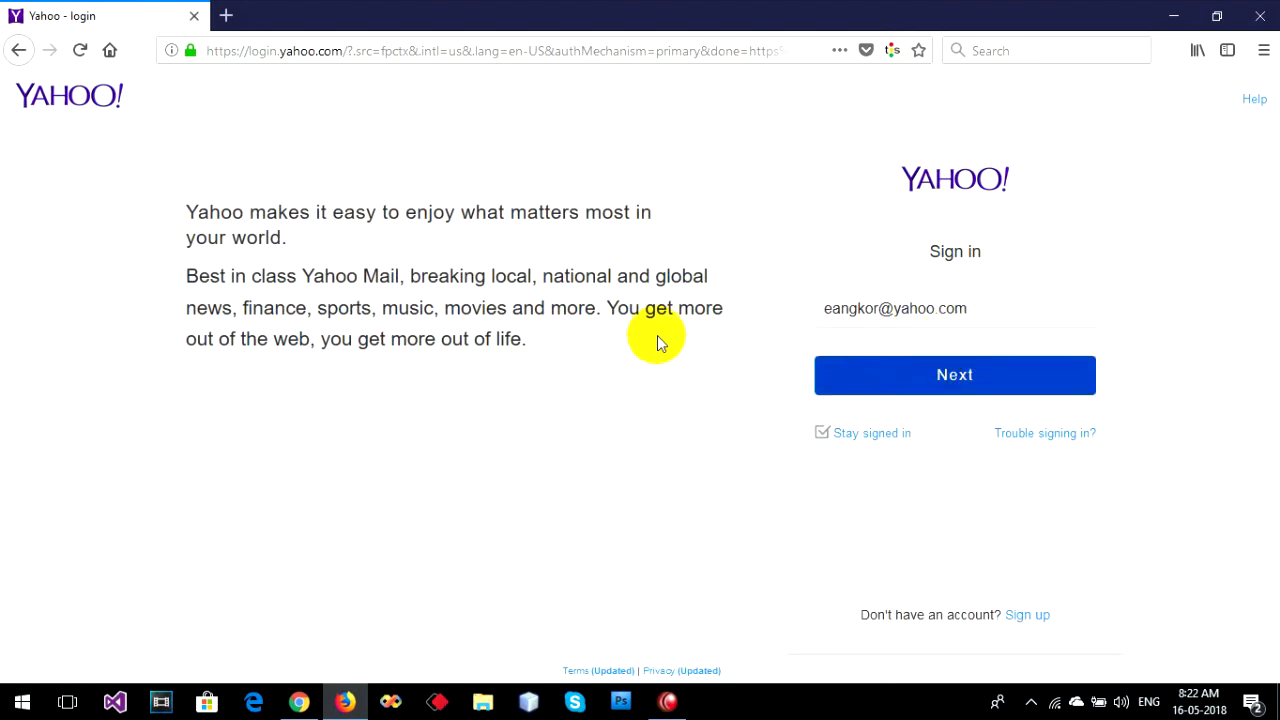
pyautogui.click(954, 374)
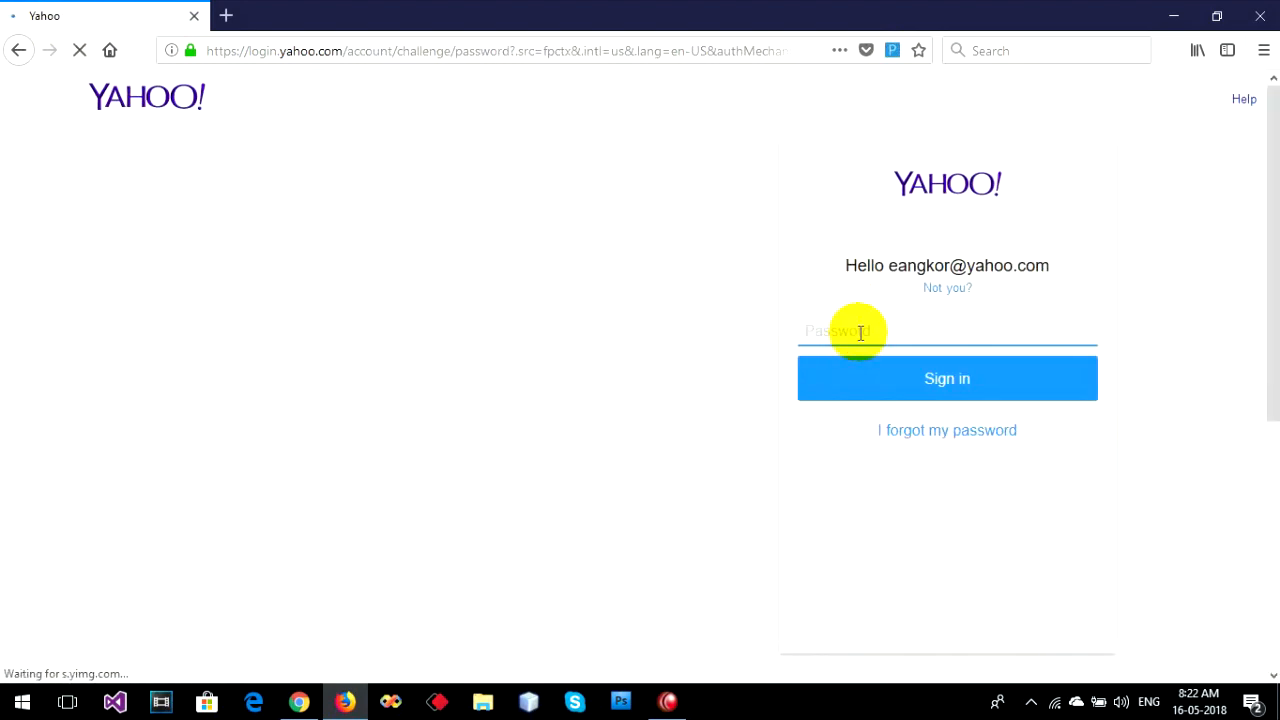
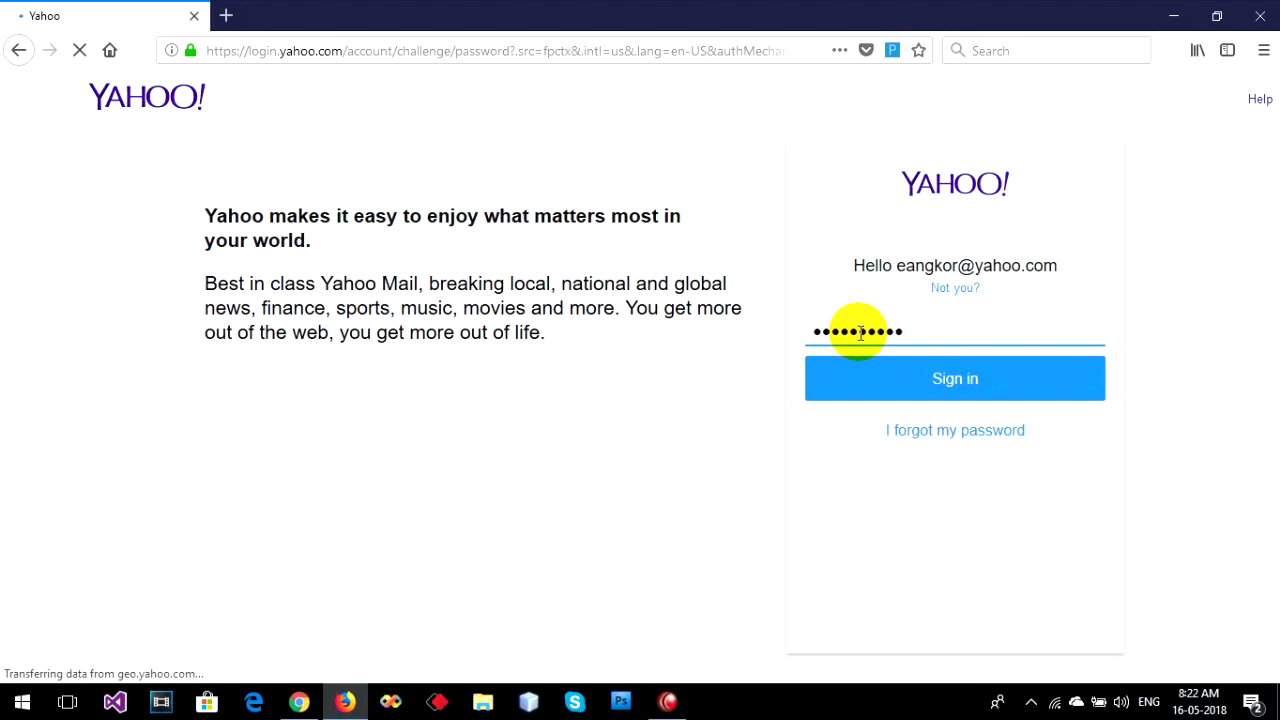
pyautogui.click(954, 378)
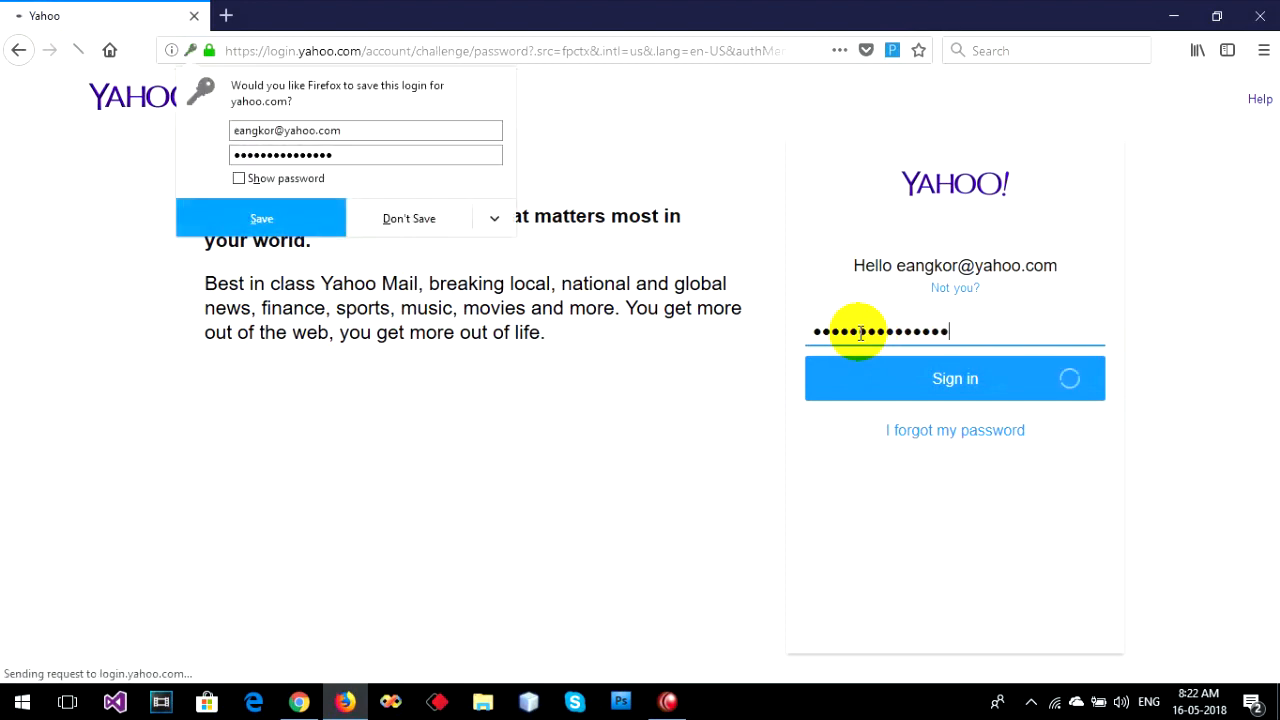
pyautogui.click(954, 378)
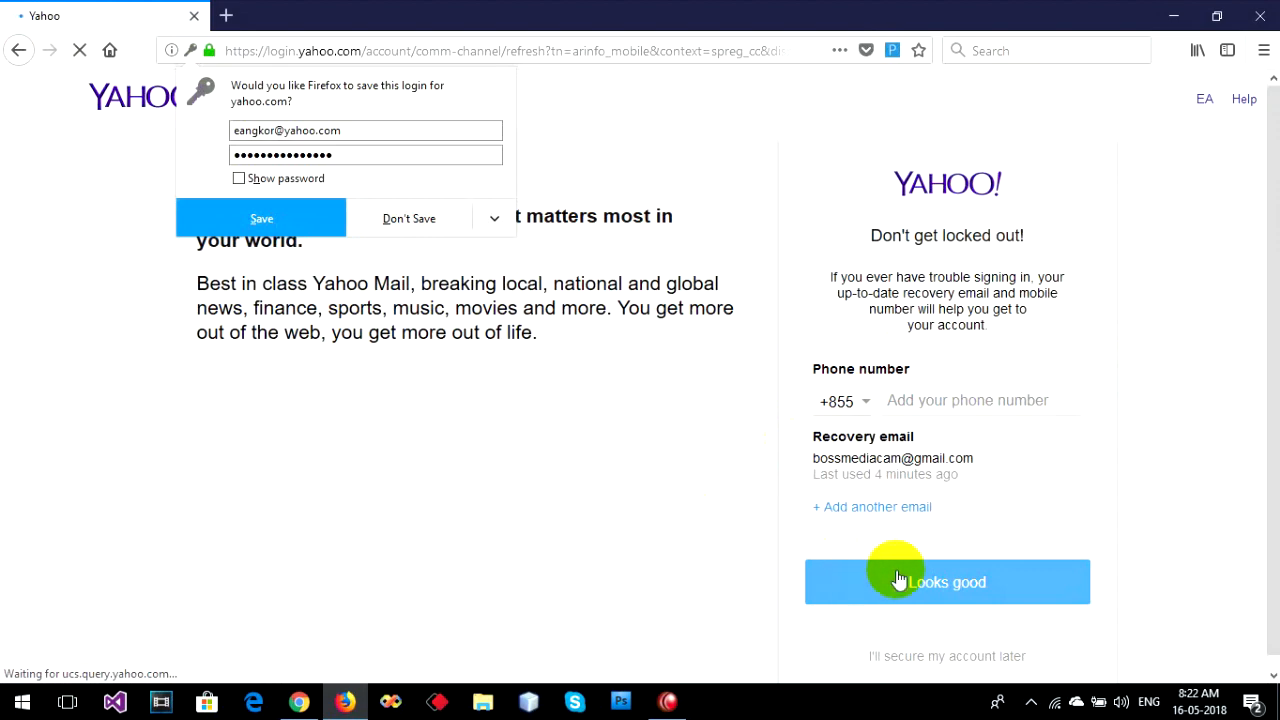
pyautogui.click(946, 582)
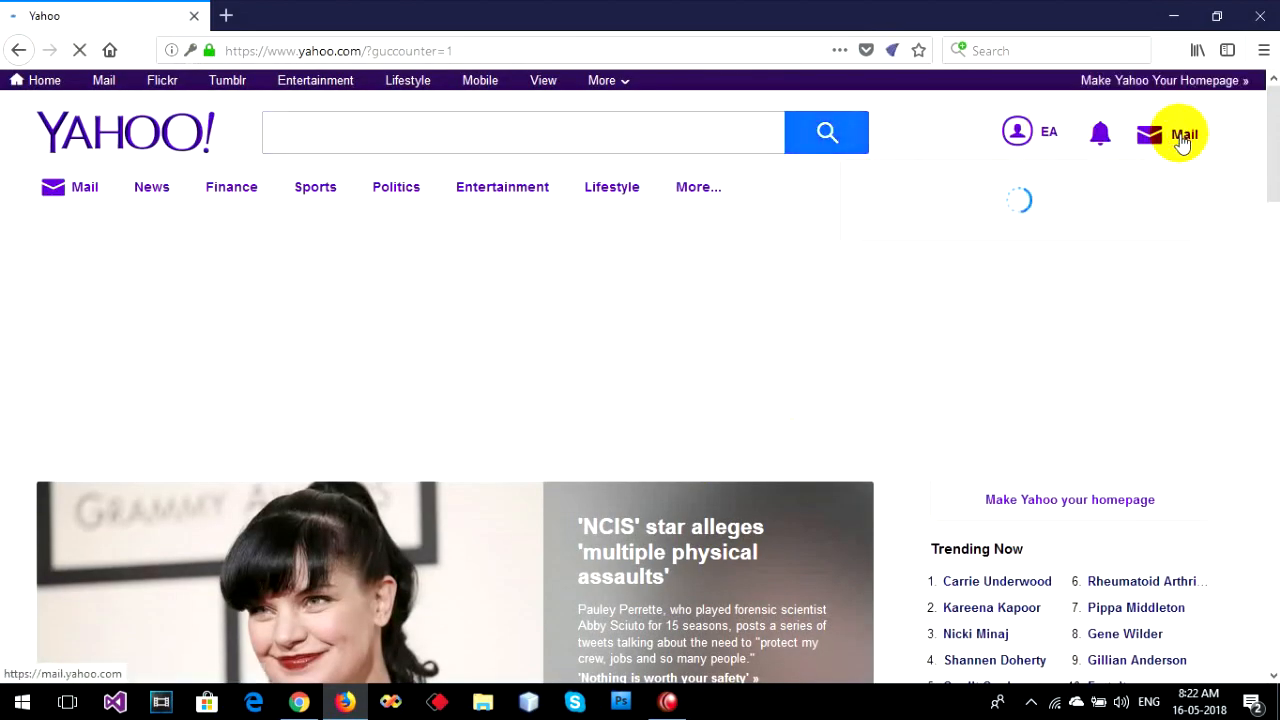
# Step: Open the Mail inbox showing the password change notification email
pyautogui.click(1184, 132)
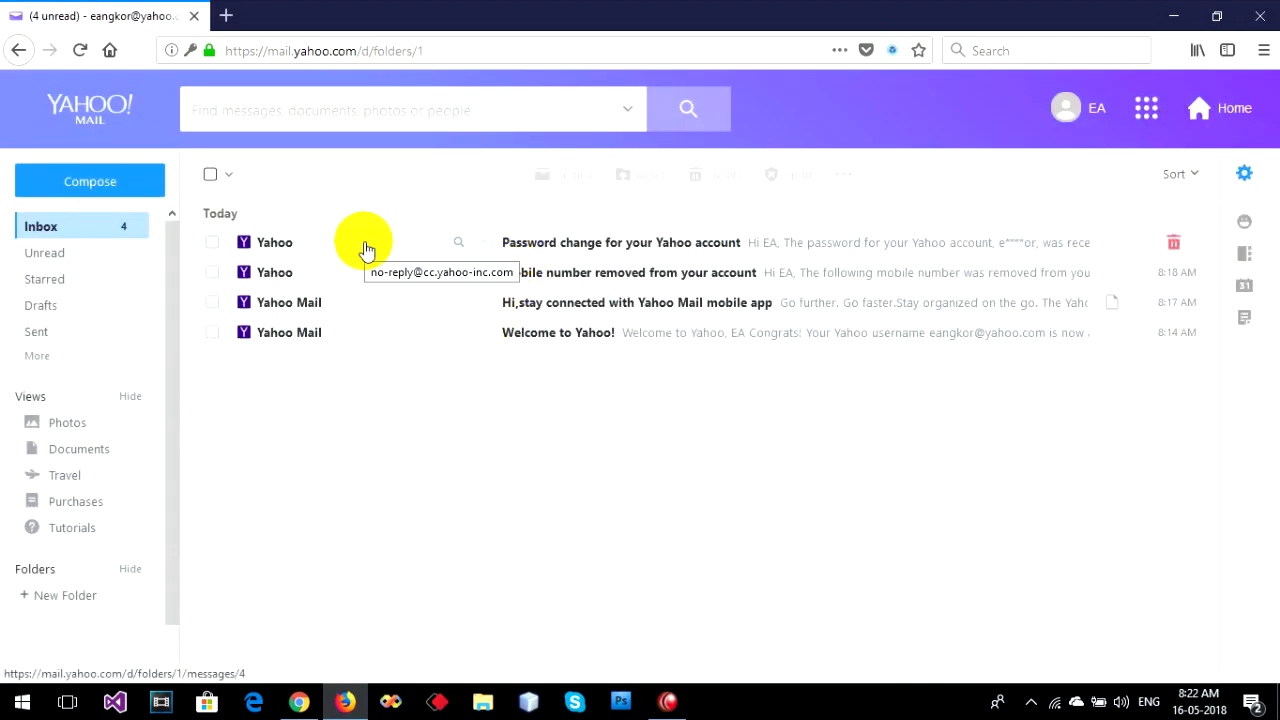
pyautogui.moveTo(364, 258)
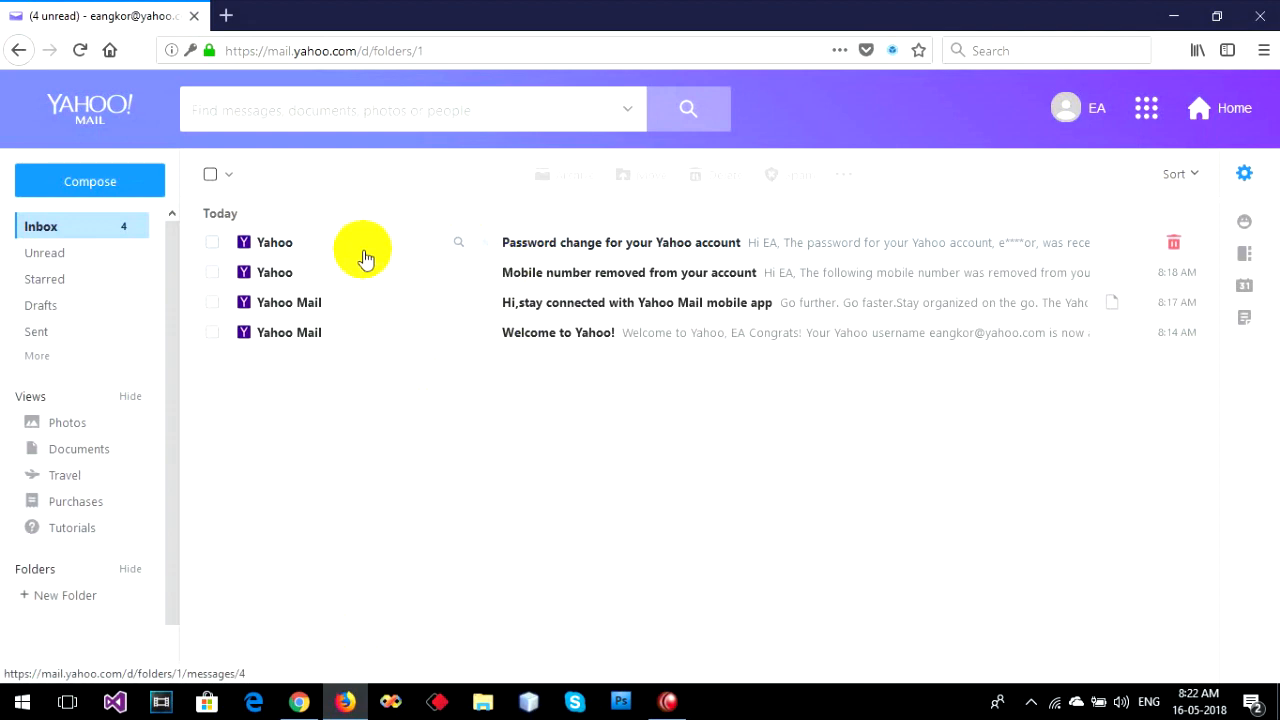